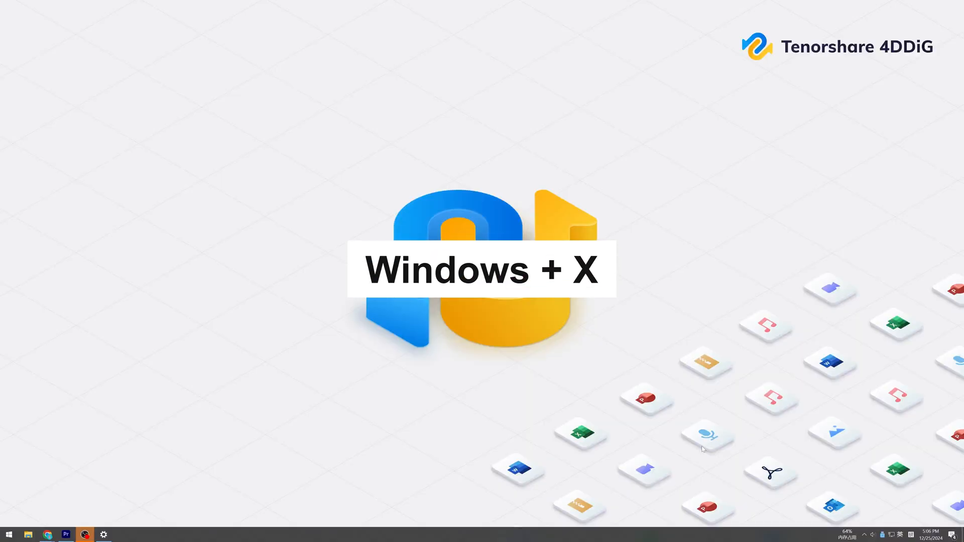
# - Open Disk Management and change New Volume (F:) to drive letter O
pyautogui.press('Win+X')
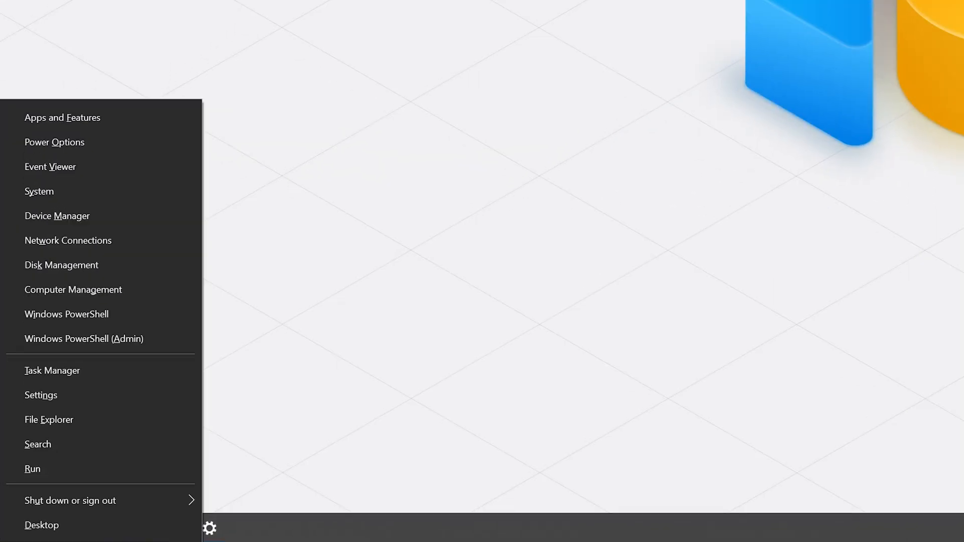
pyautogui.click(62, 265)
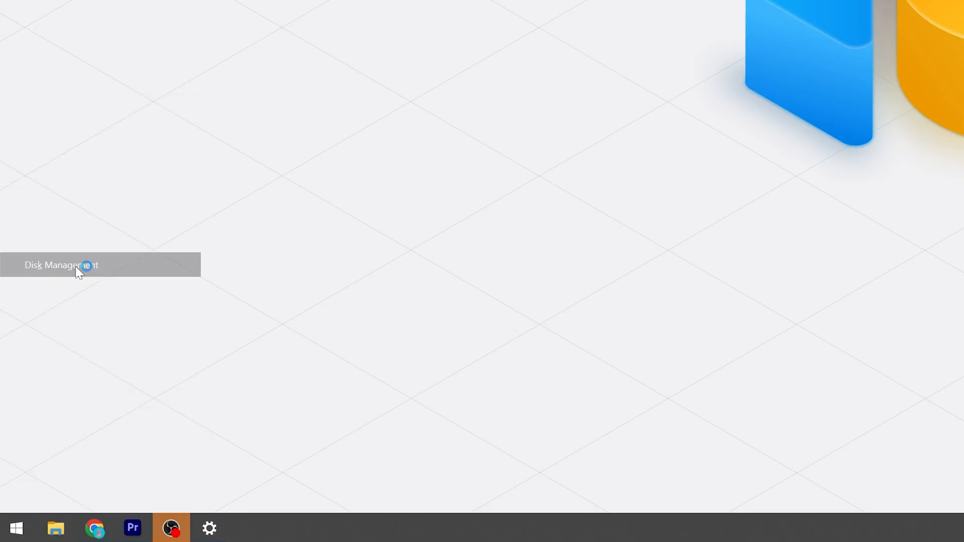
pyautogui.click(61, 265)
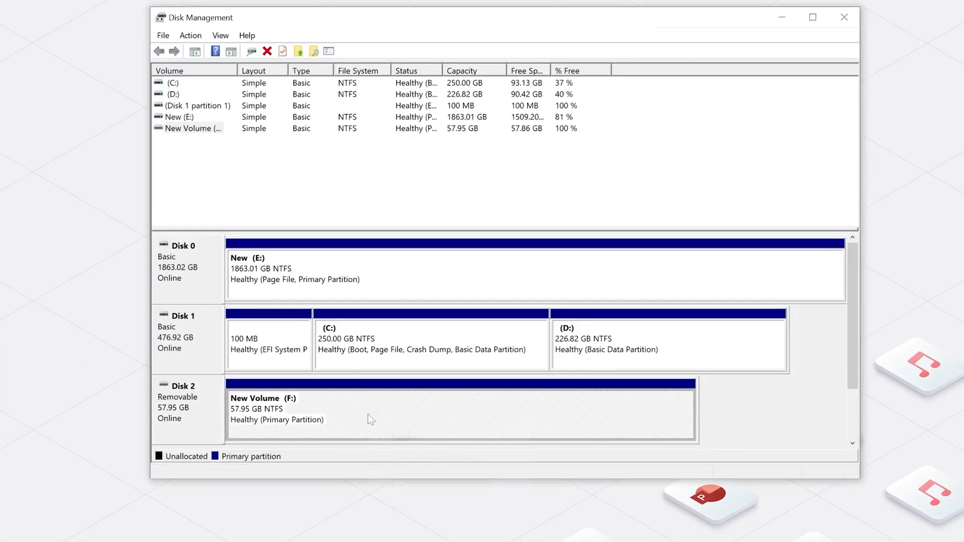
pyautogui.rightClick(369, 412)
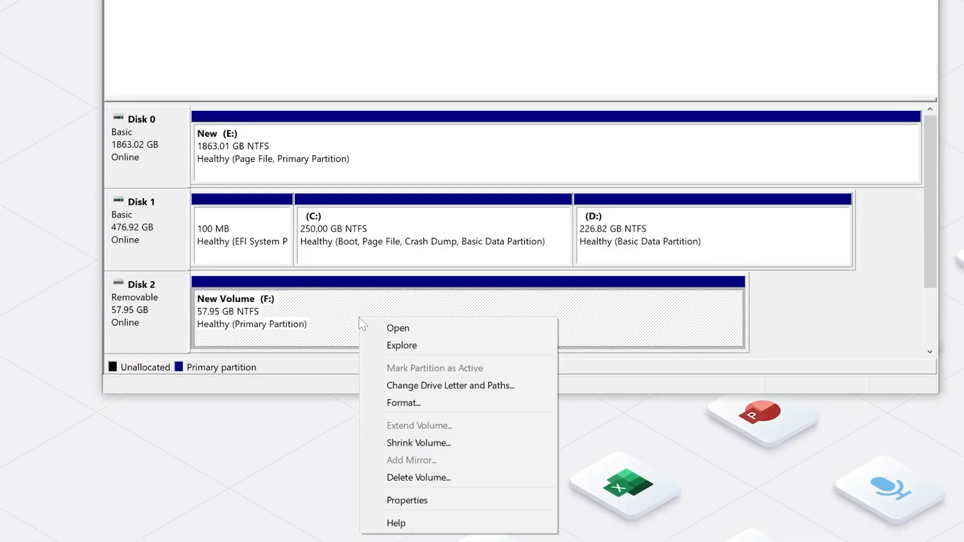
pyautogui.click(450, 386)
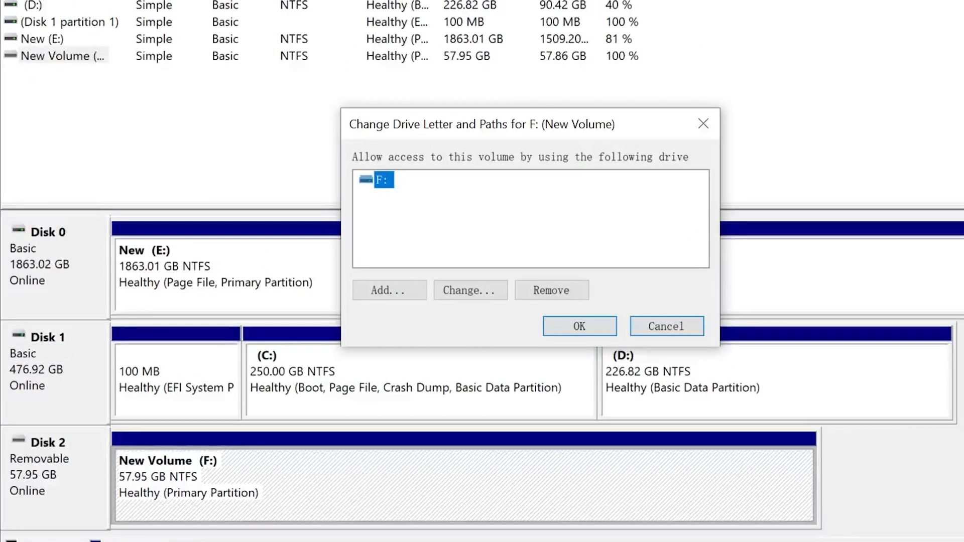
pyautogui.click(469, 290)
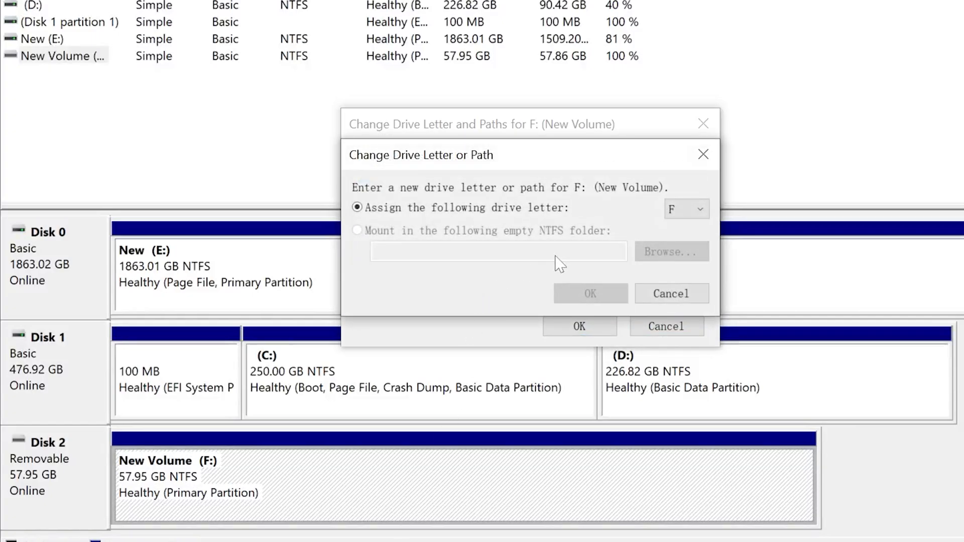
pyautogui.click(699, 209)
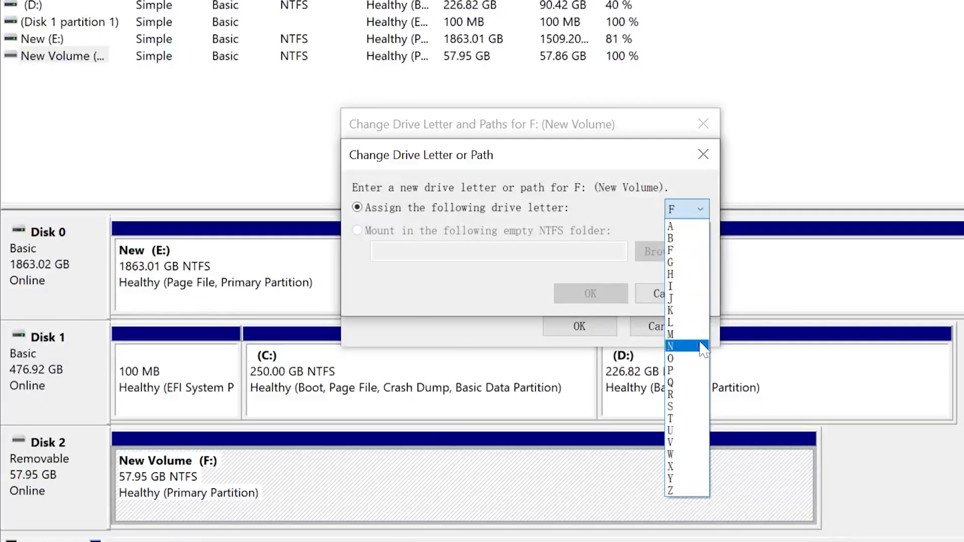
pyautogui.click(670, 358)
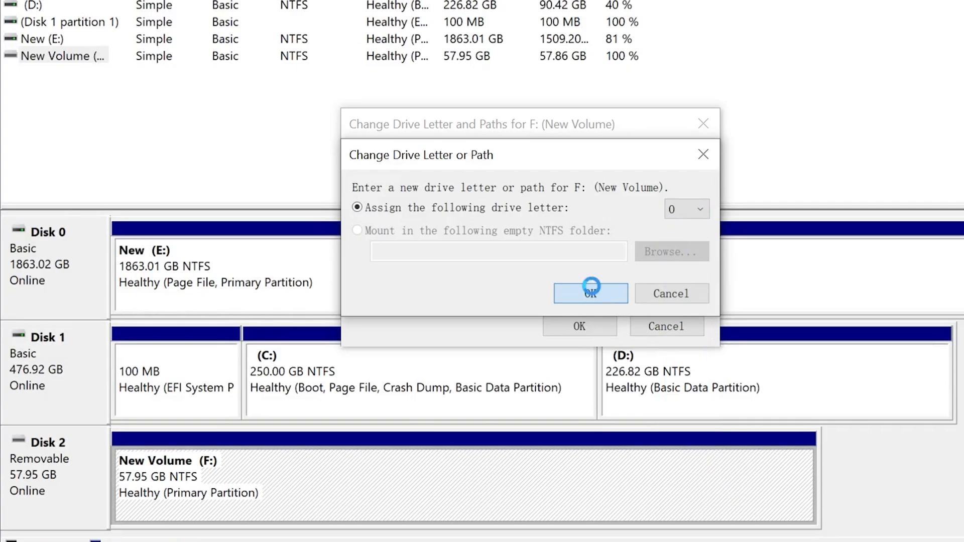
pyautogui.click(590, 293)
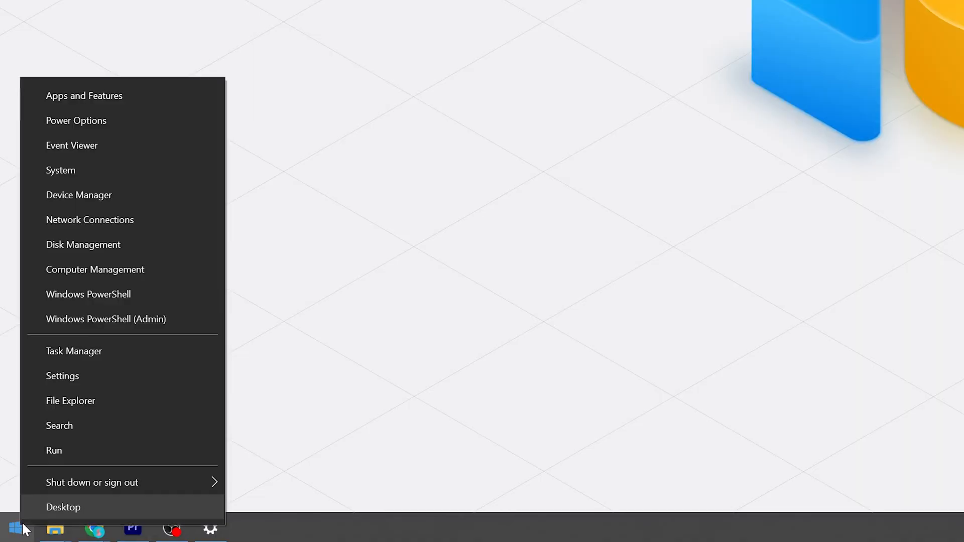
pyautogui.moveTo(79, 195)
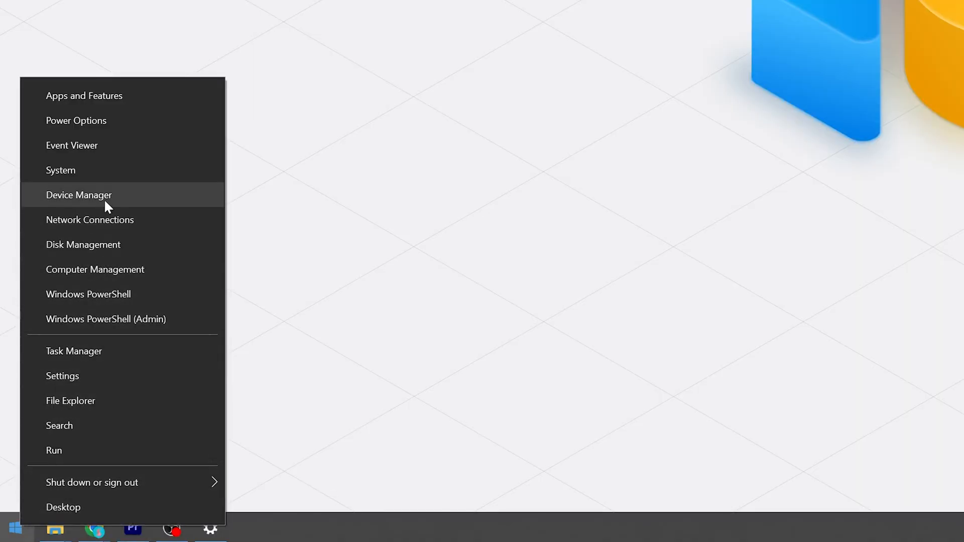
# - Expand Universal Serial Bus controllers in Device Manager and scan USB Mass Storage Device for hardware changes
pyautogui.click(79, 195)
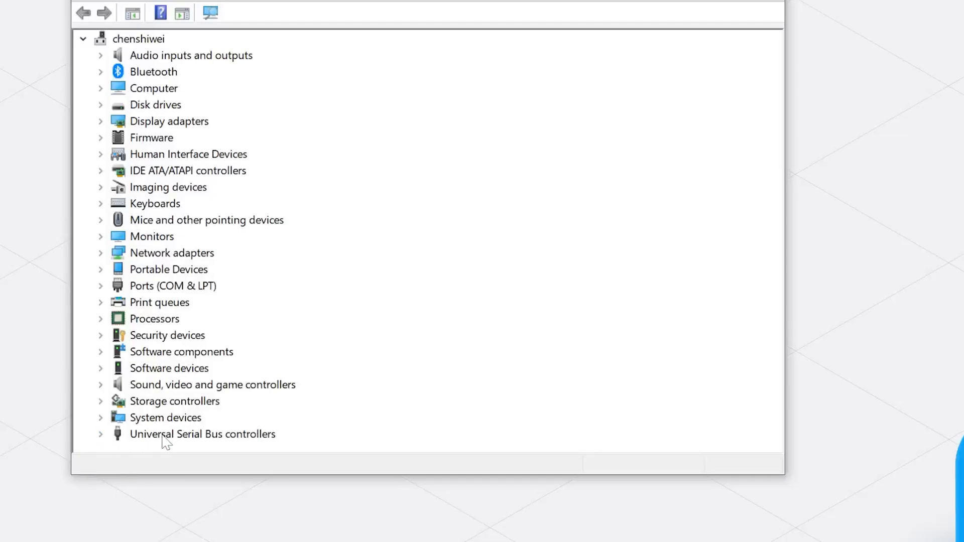
pyautogui.moveTo(120, 441)
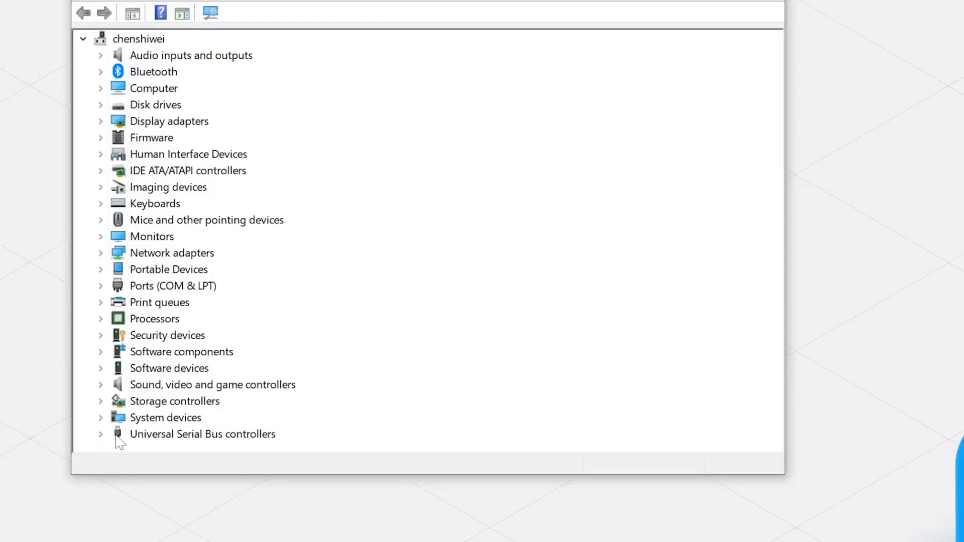
pyautogui.click(100, 433)
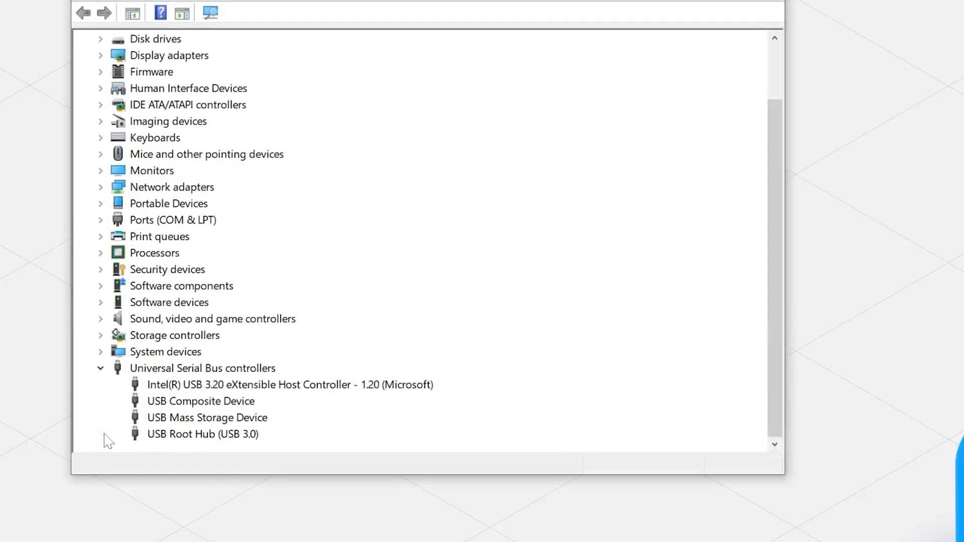
pyautogui.moveTo(178, 421)
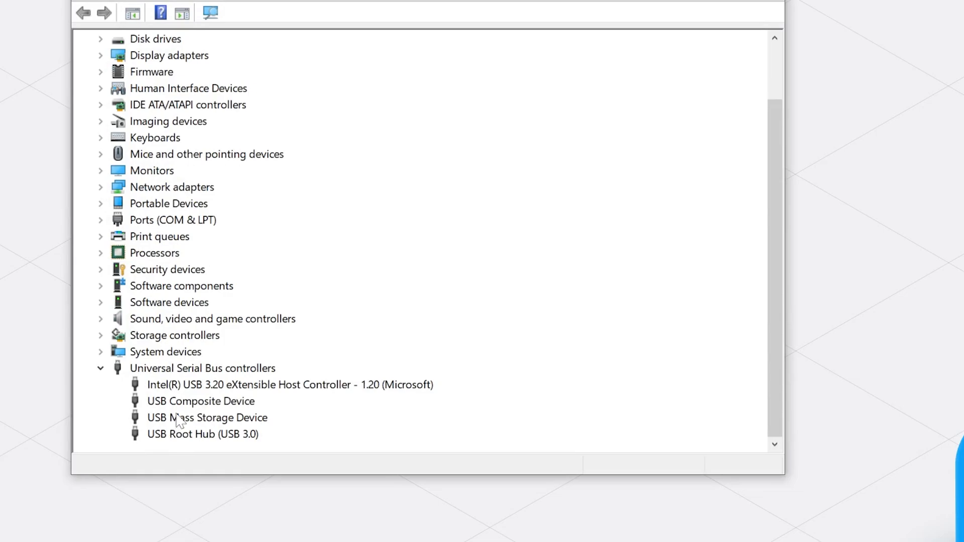
pyautogui.rightClick(207, 418)
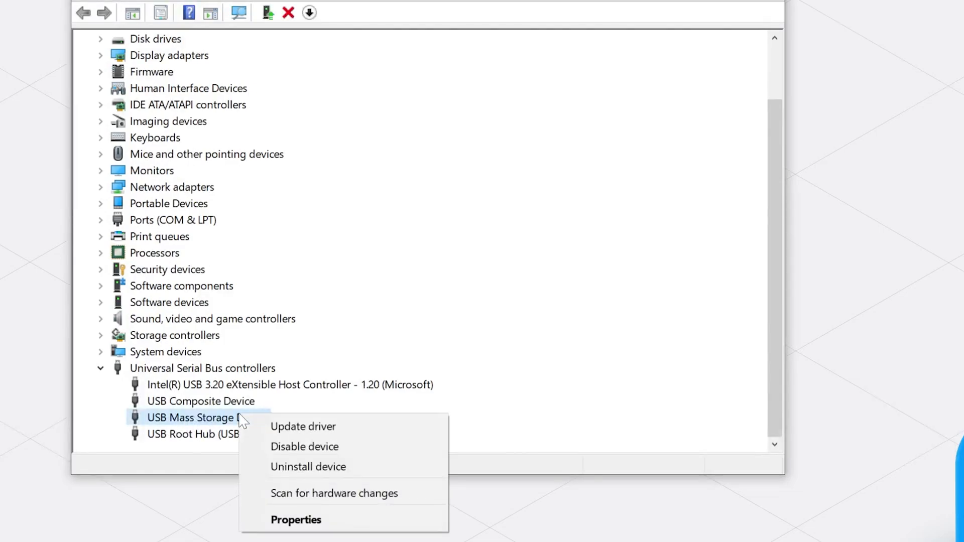
pyautogui.moveTo(334, 493)
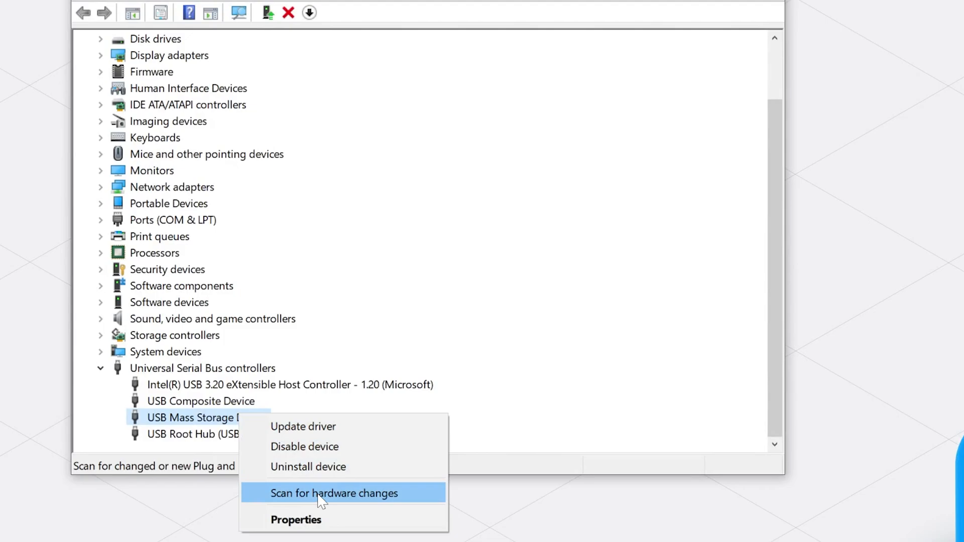
pyautogui.click(334, 493)
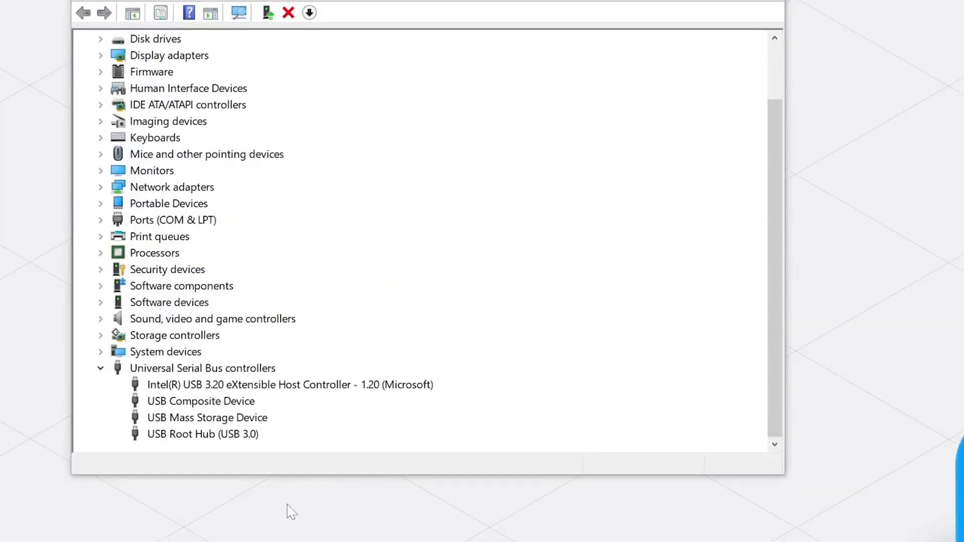
# - Update the USB Mass Storage Device driver by searching automatically for drivers
pyautogui.rightClick(207, 417)
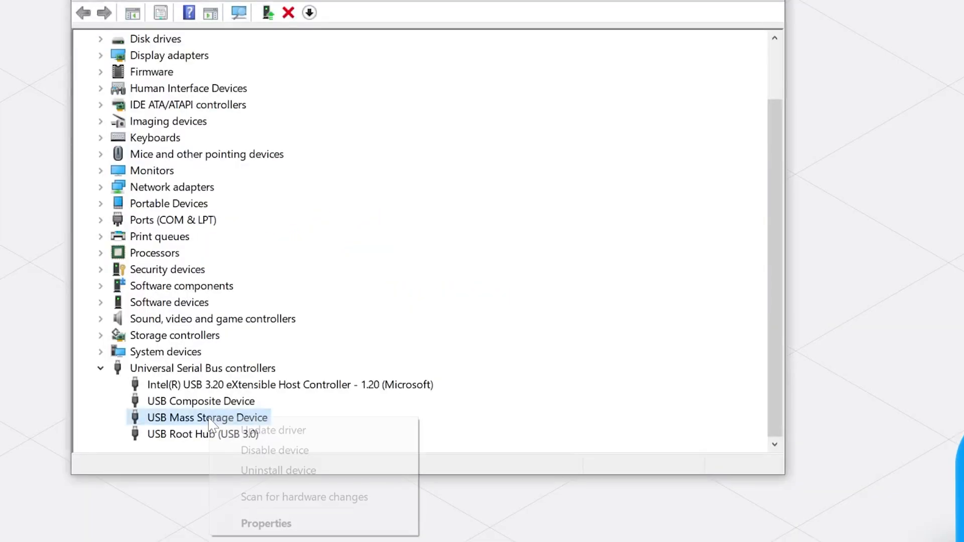
pyautogui.click(273, 430)
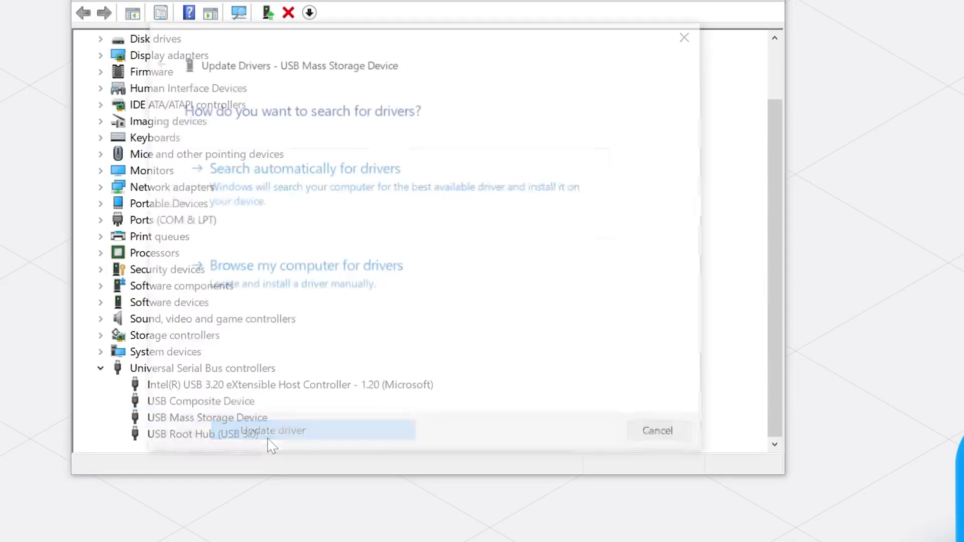
pyautogui.click(304, 168)
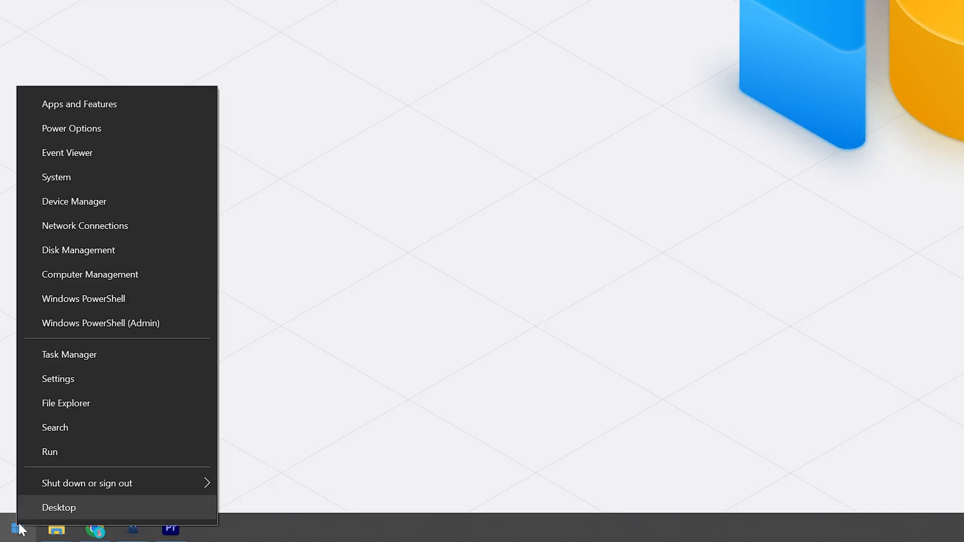
# - Launch Command Prompt from the Windows search
pyautogui.click(16, 528)
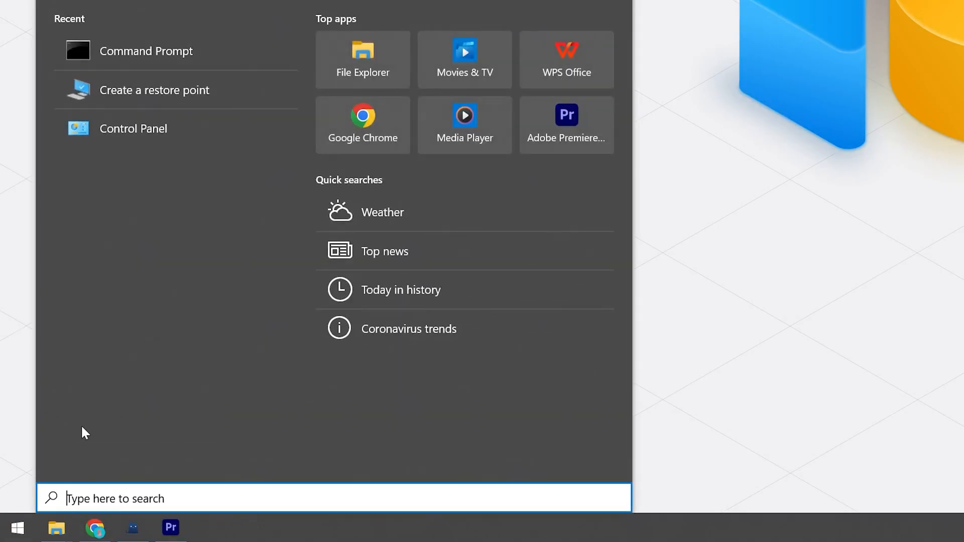
pyautogui.write('cmd')
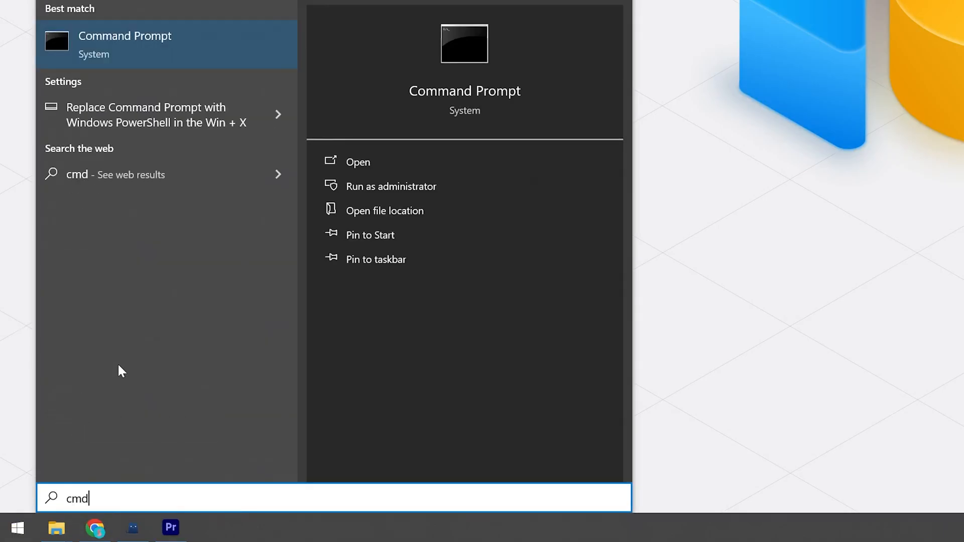
pyautogui.click(390, 186)
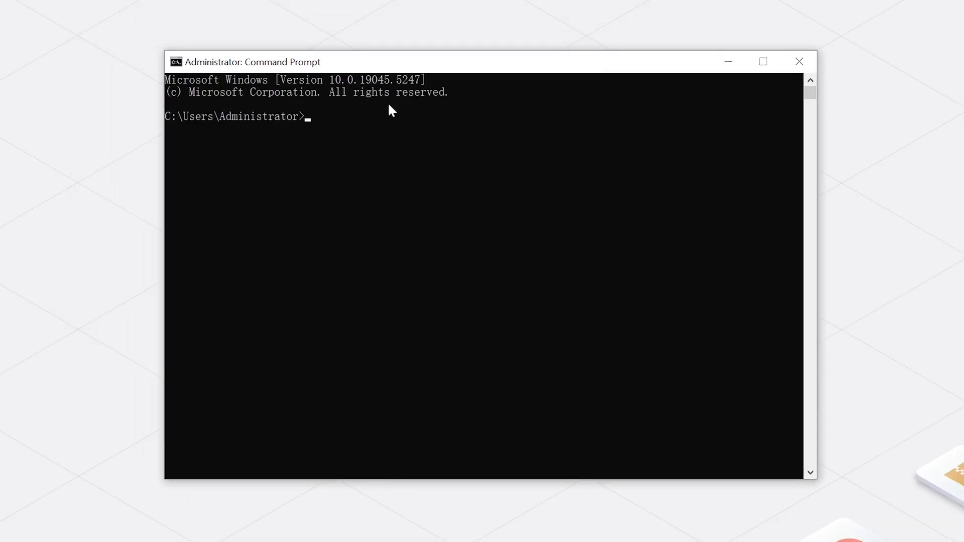
# - Start DiskPart, list the disks and select disk 2
pyautogui.write('diskpart')
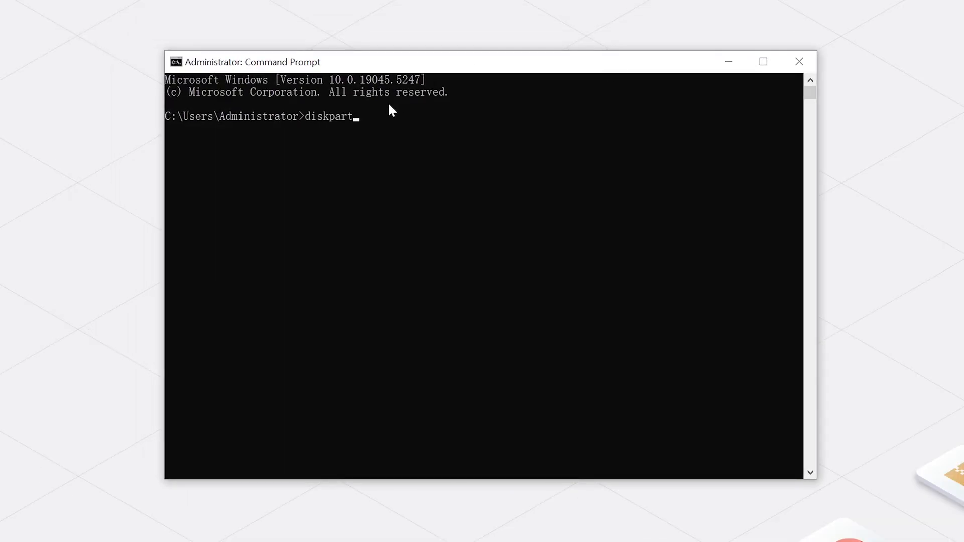
pyautogui.write('list')
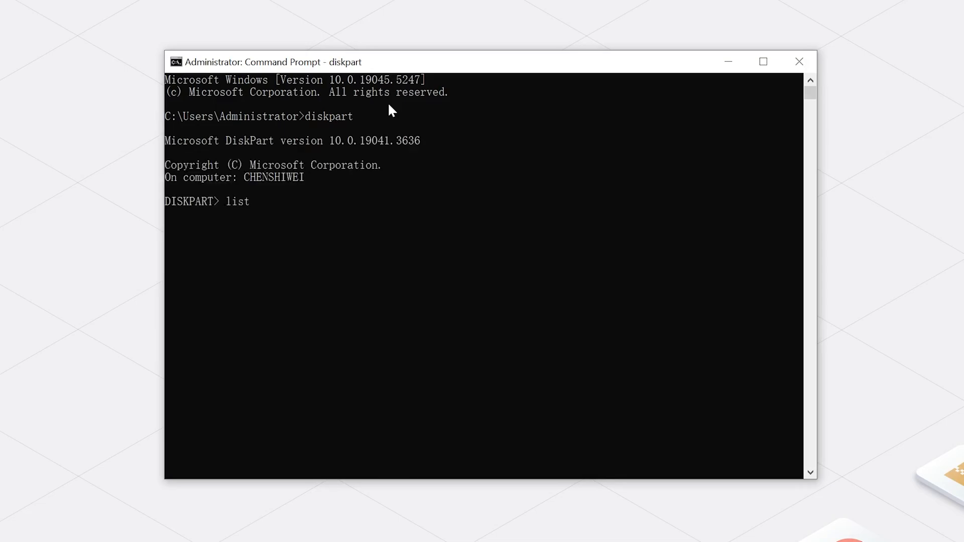
pyautogui.write('disk')
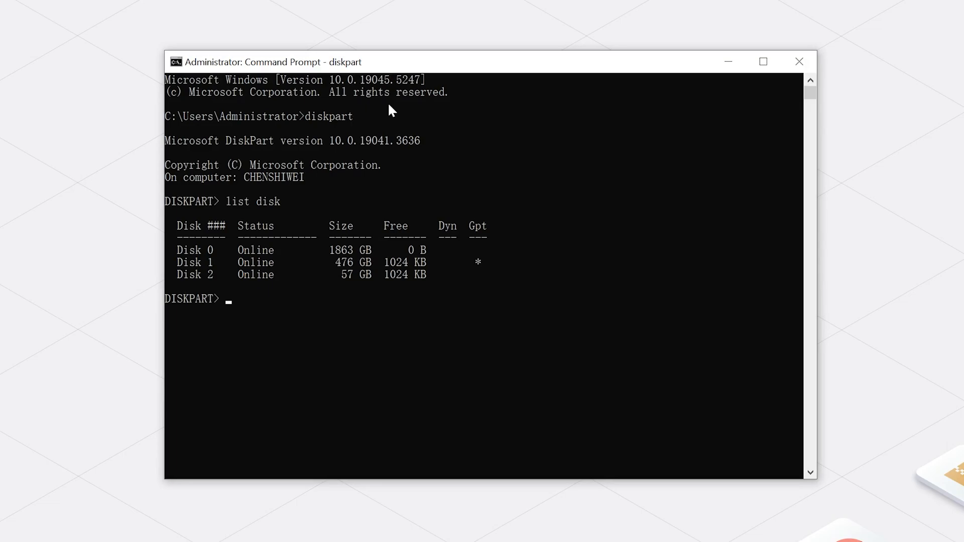
pyautogui.write('se')
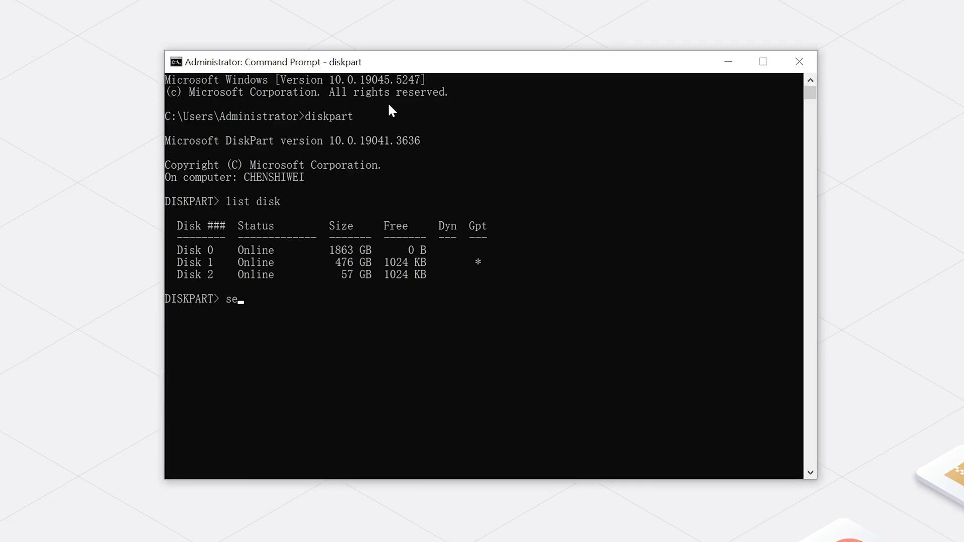
pyautogui.write('lect disk 2')
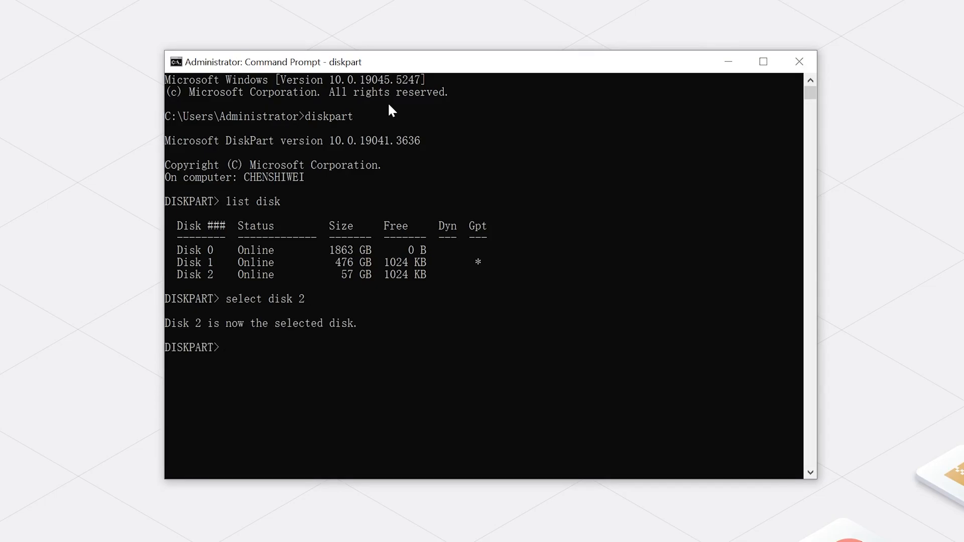
# - Clean disk 2, create an active primary partition and format it as FAT32
pyautogui.write('clean')
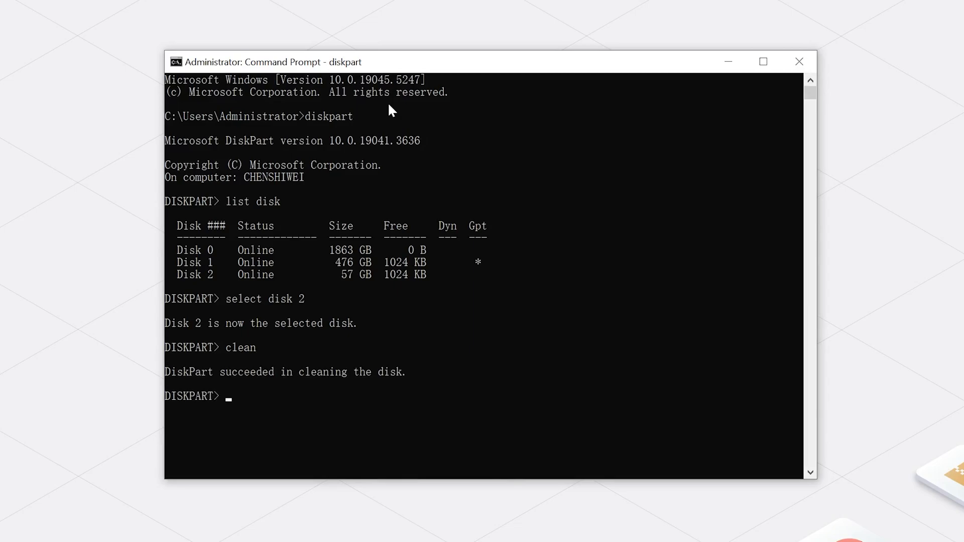
pyautogui.write('creat partition primary')
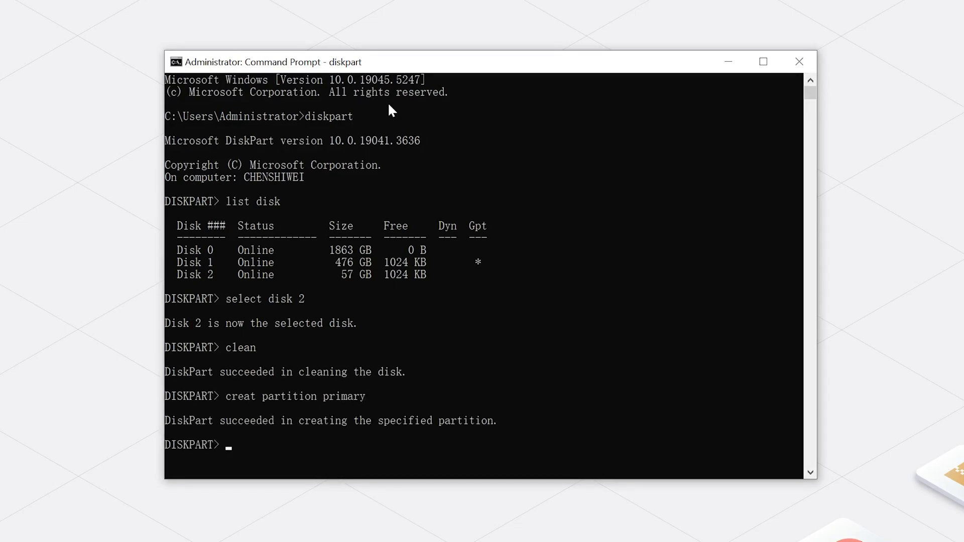
pyautogui.write('active')
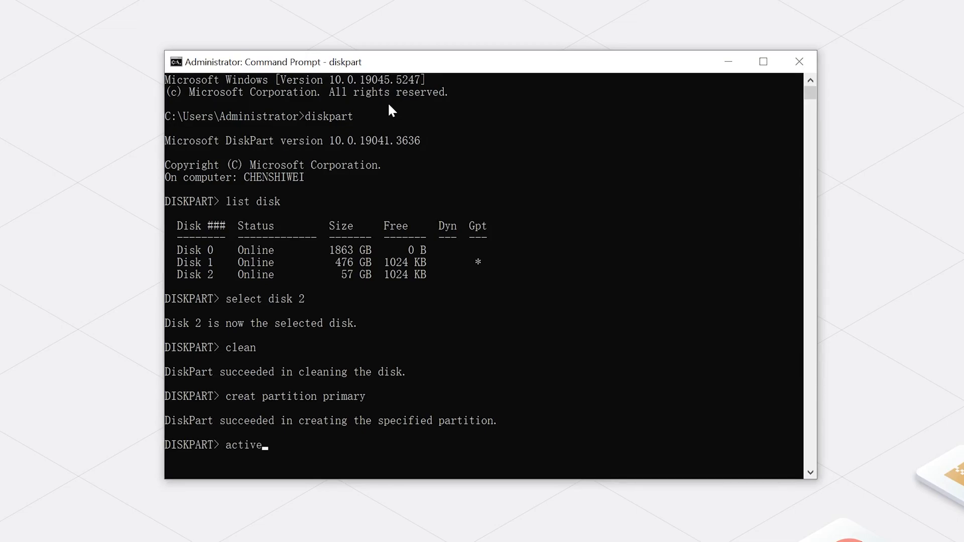
pyautogui.write('format fs')
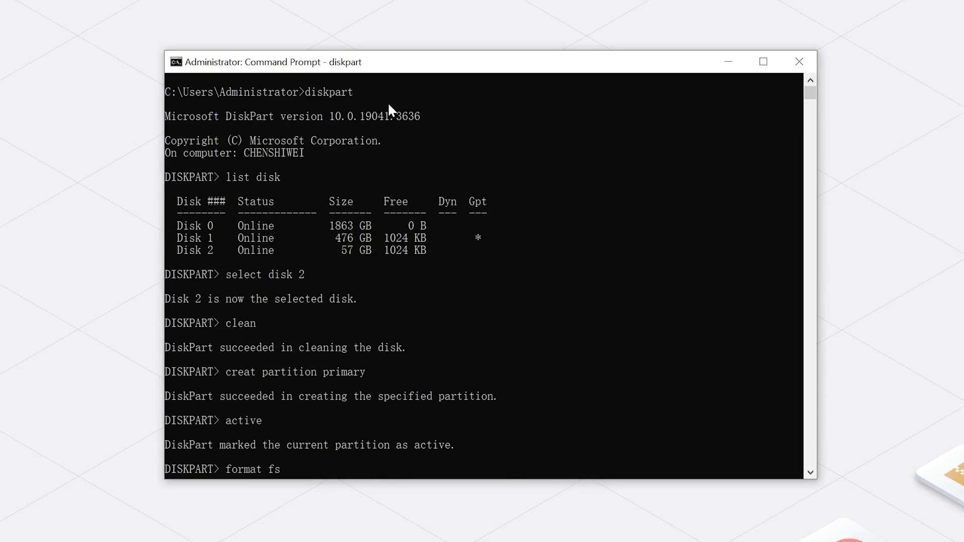
pyautogui.write('=fat32')
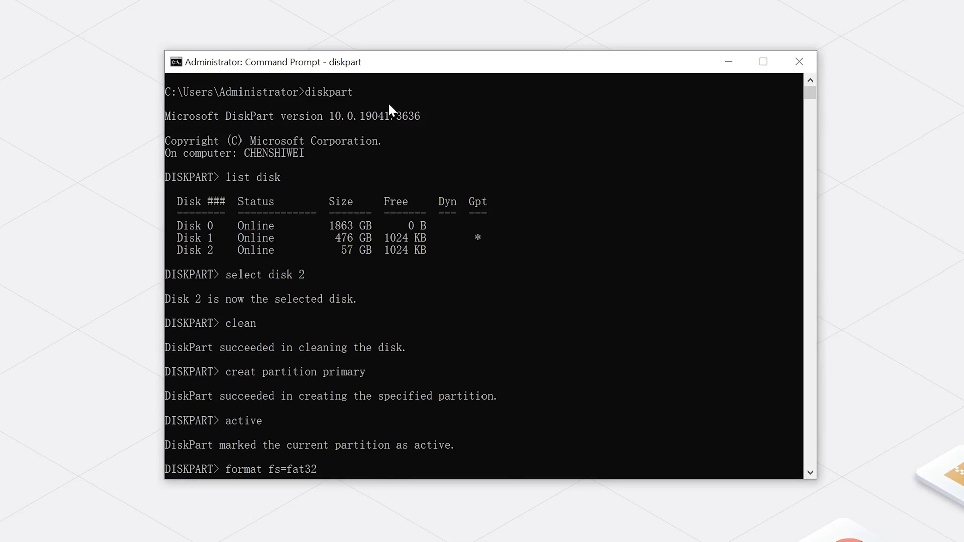
pyautogui.press('Return')
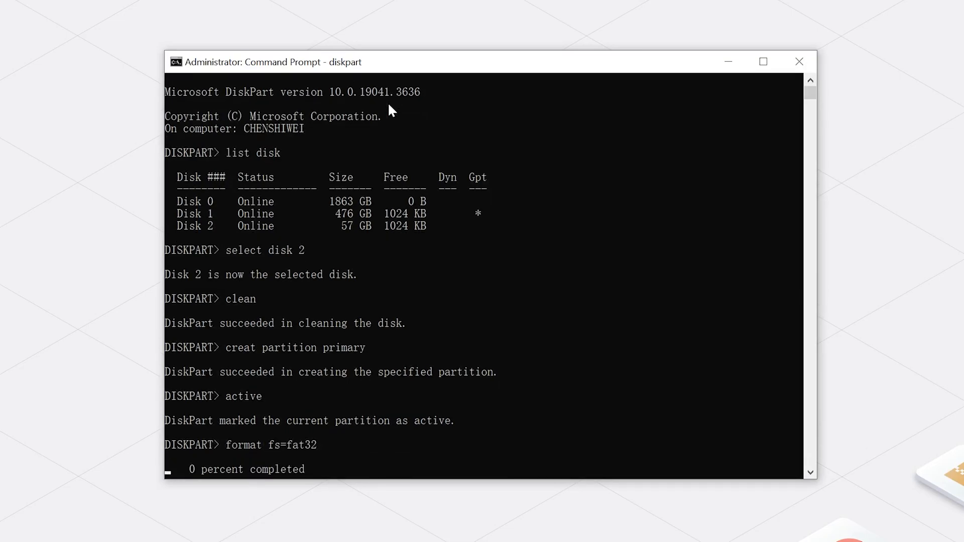
pyautogui.rightClick(15, 525)
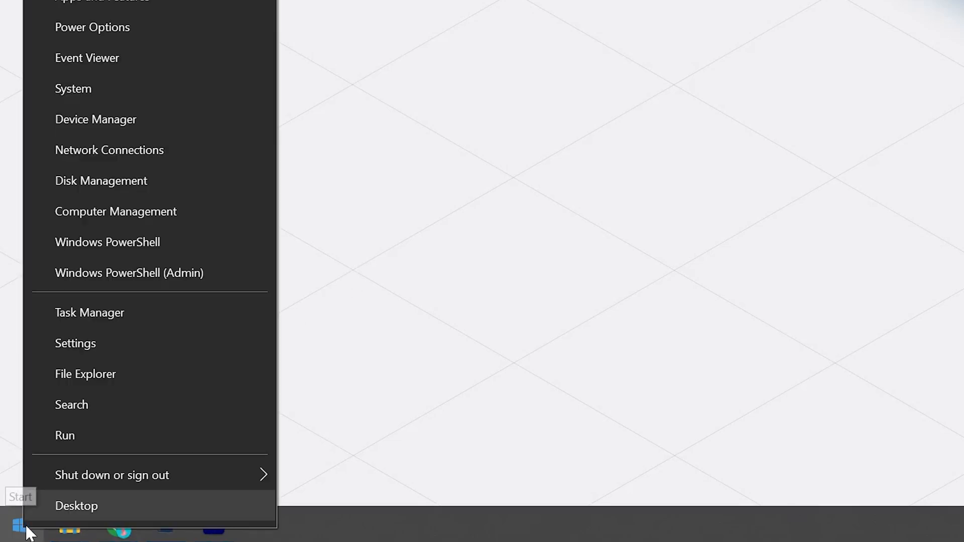
# - Delete the F: partition on Disk 2 in Disk Management, confirming the warning
pyautogui.click(101, 180)
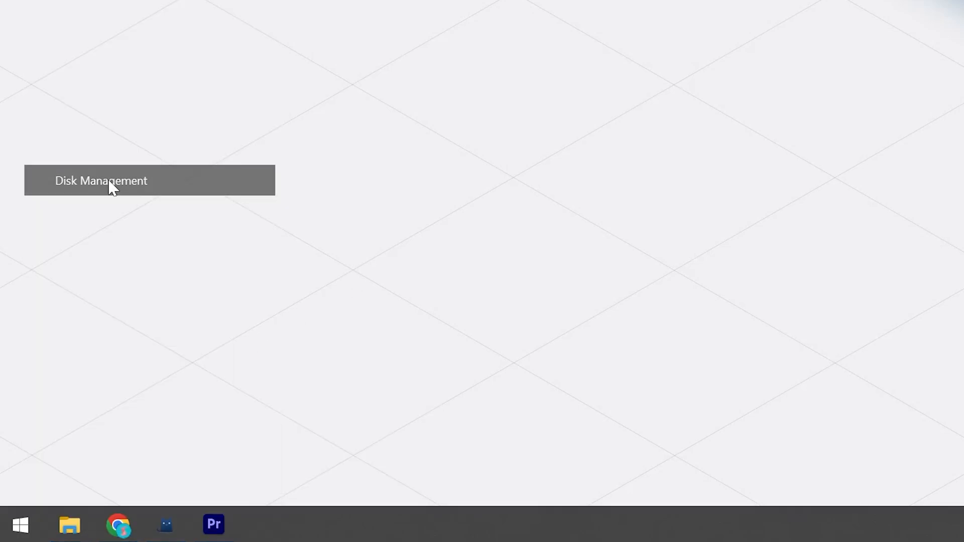
pyautogui.click(101, 180)
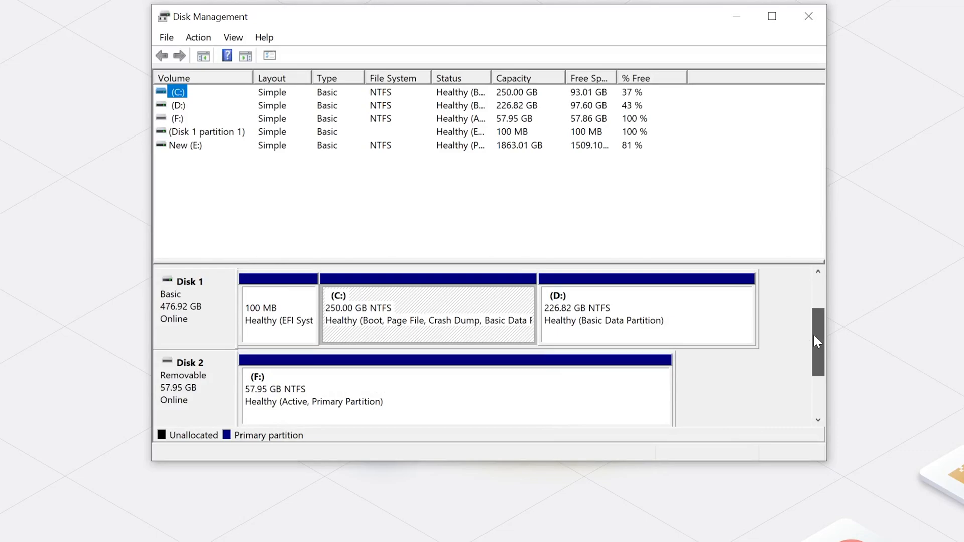
pyautogui.click(455, 394)
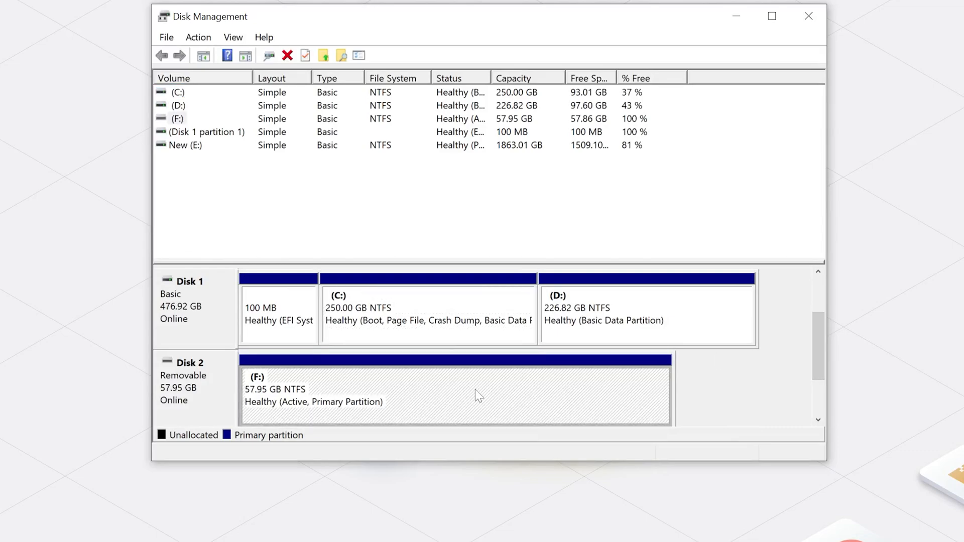
pyautogui.rightClick(455, 394)
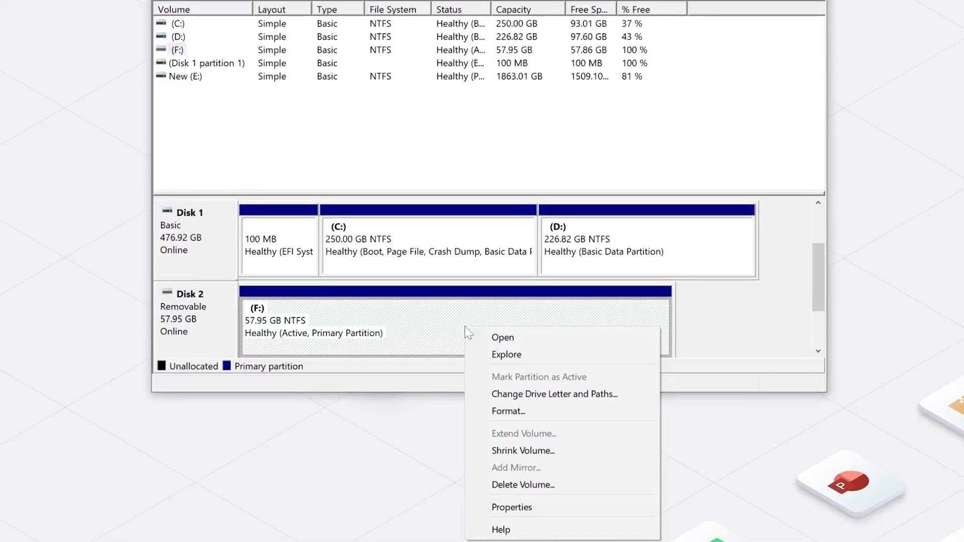
pyautogui.click(523, 485)
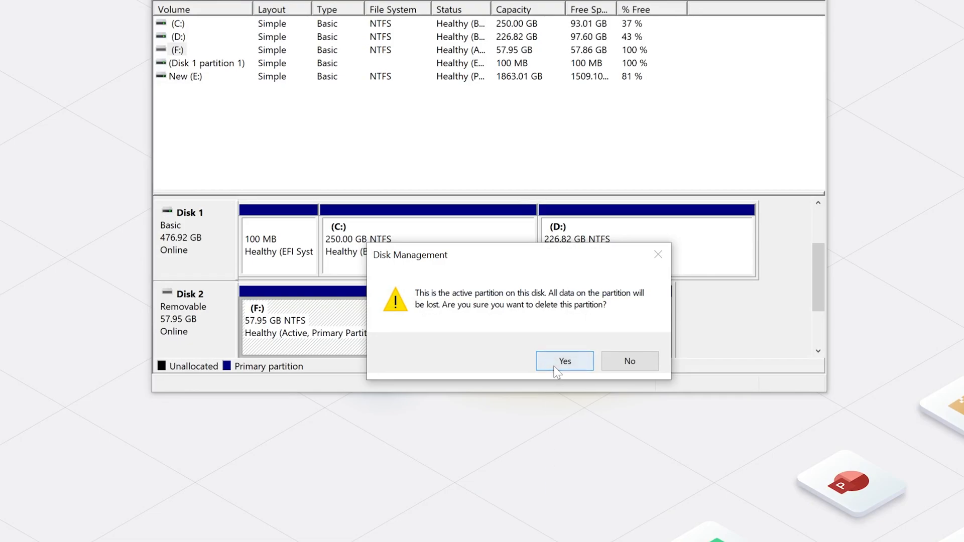
pyautogui.click(564, 361)
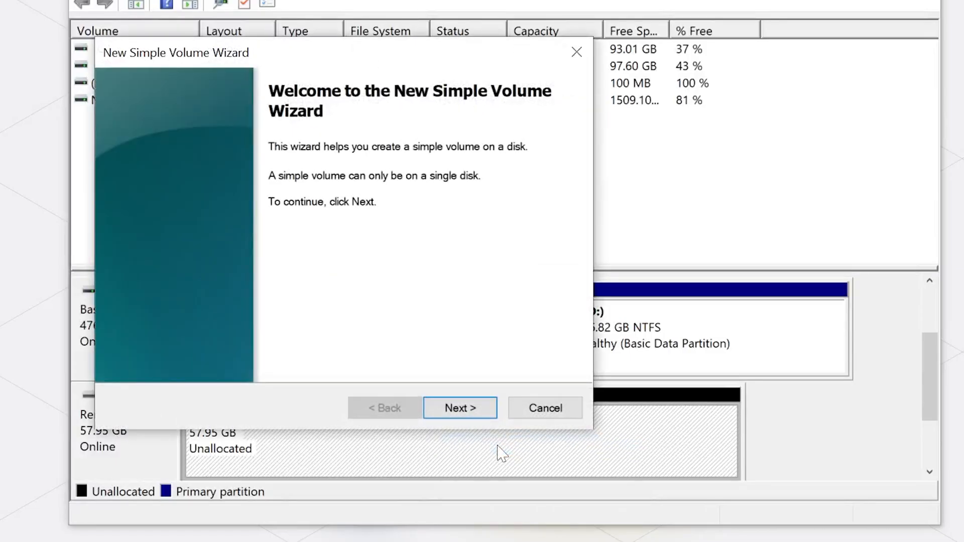
# - Complete the New Simple Volume Wizard on Disk 2 with a chosen drive letter and default allocation size
pyautogui.click(460, 407)
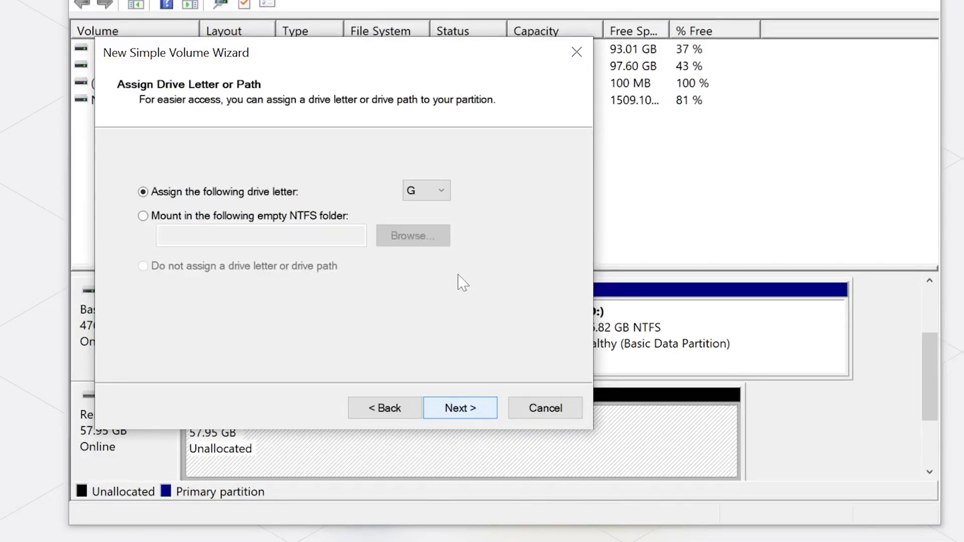
pyautogui.click(440, 190)
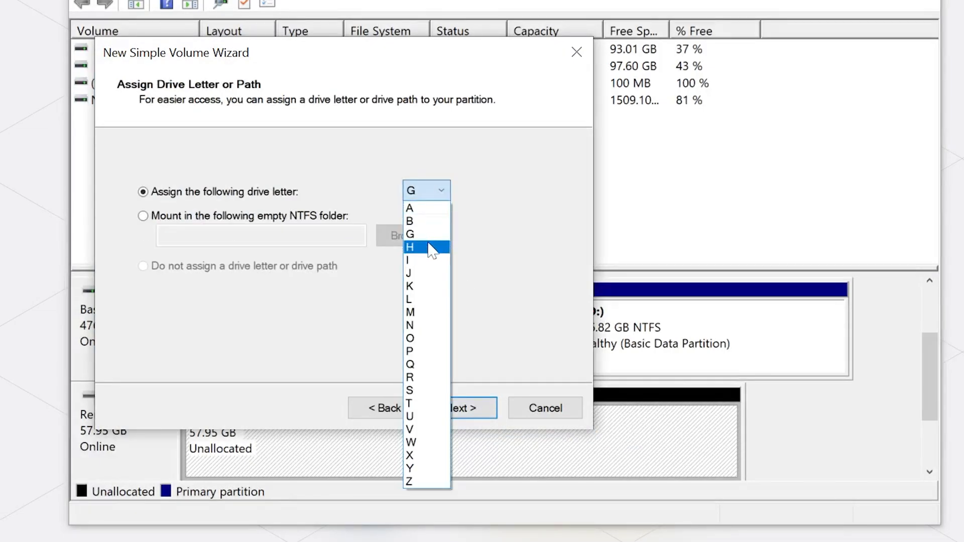
pyautogui.click(459, 408)
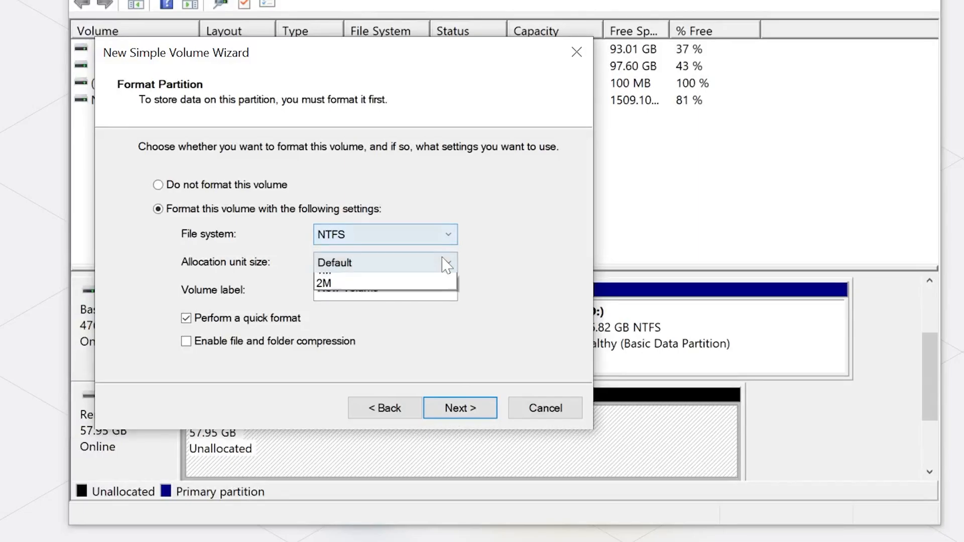
pyautogui.click(334, 263)
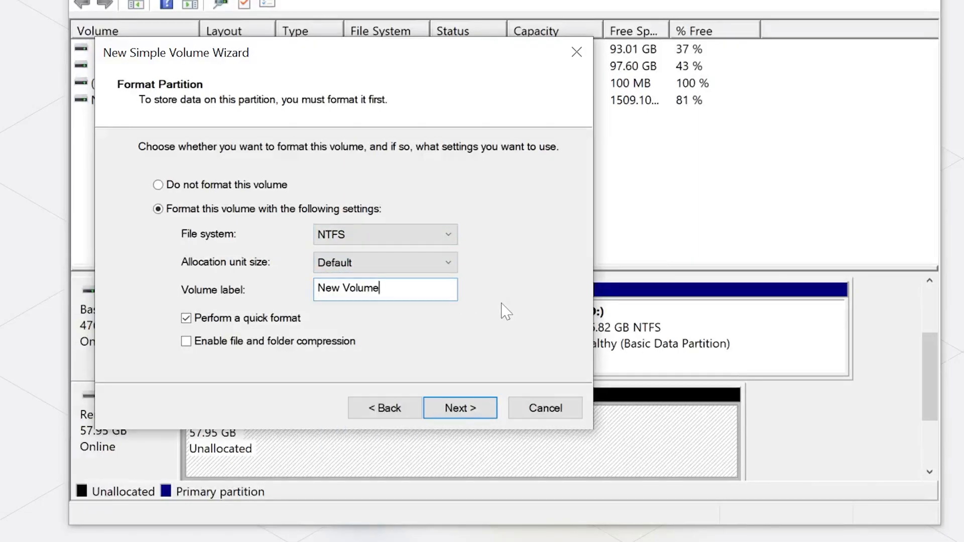
pyautogui.click(459, 408)
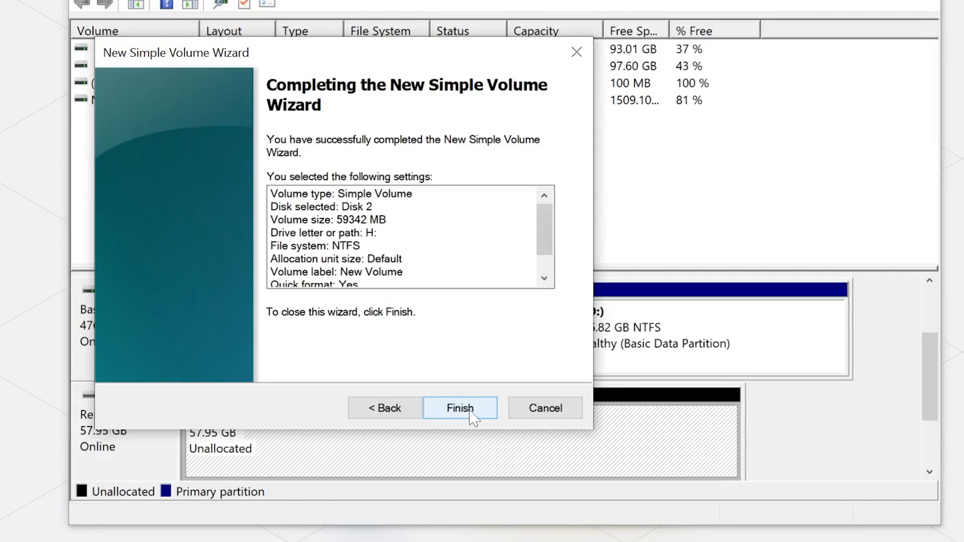
pyautogui.click(460, 408)
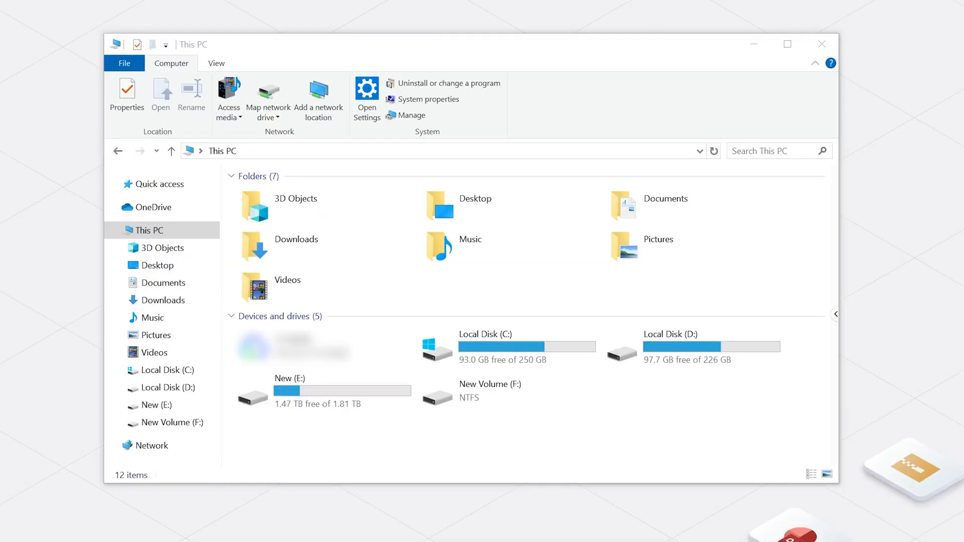
pyautogui.moveTo(597, 528)
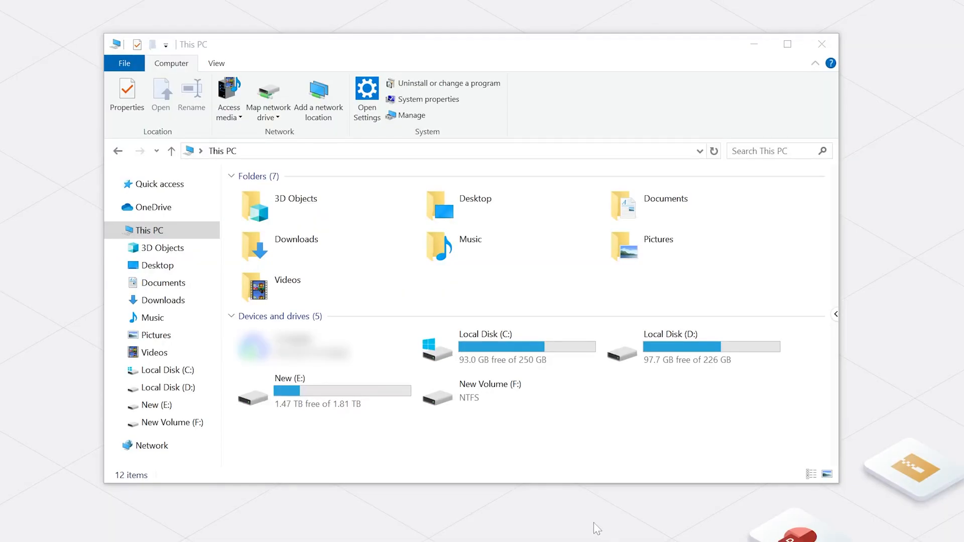
# - Format New Volume (F:) from This PC, accepting the data-erase and drive-in-use warnings
pyautogui.click(508, 391)
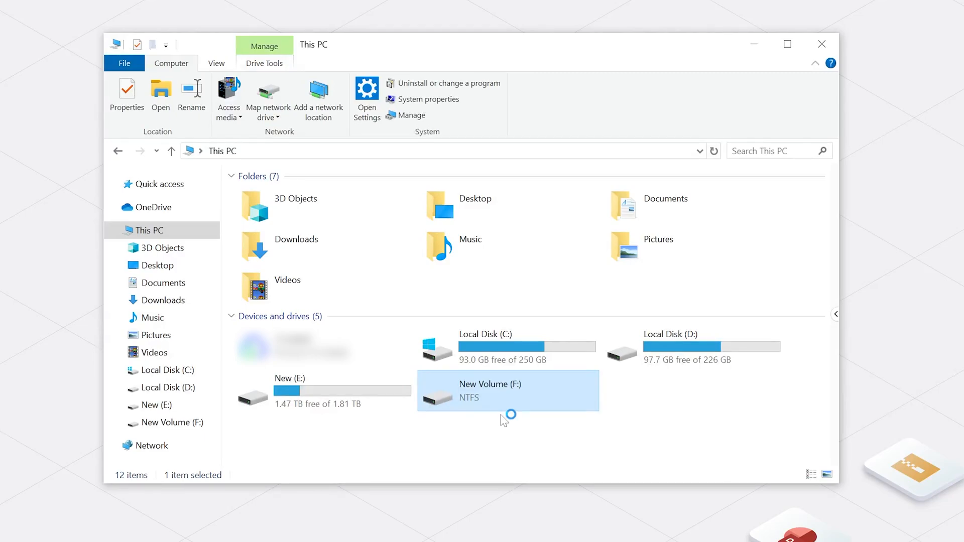
pyautogui.rightClick(507, 391)
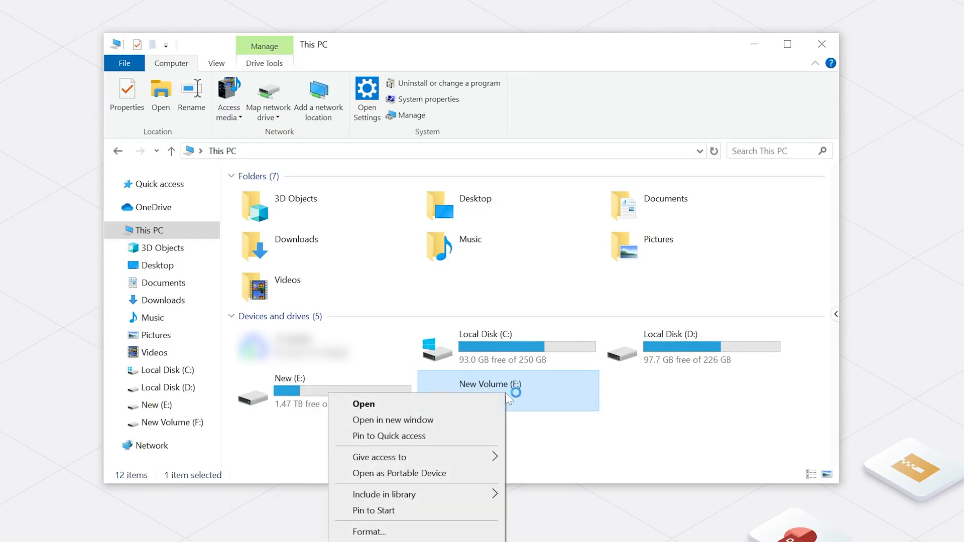
pyautogui.click(369, 531)
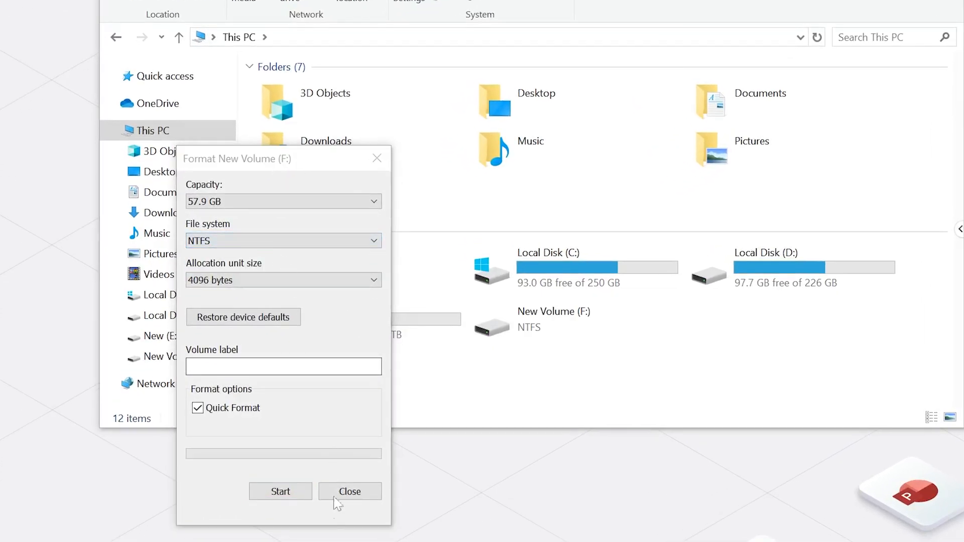
pyautogui.click(280, 491)
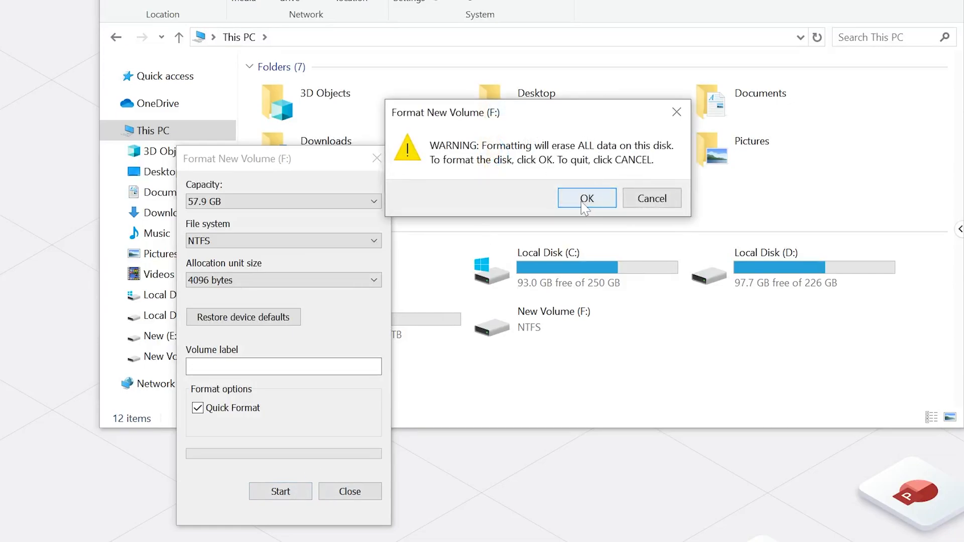
pyautogui.click(586, 198)
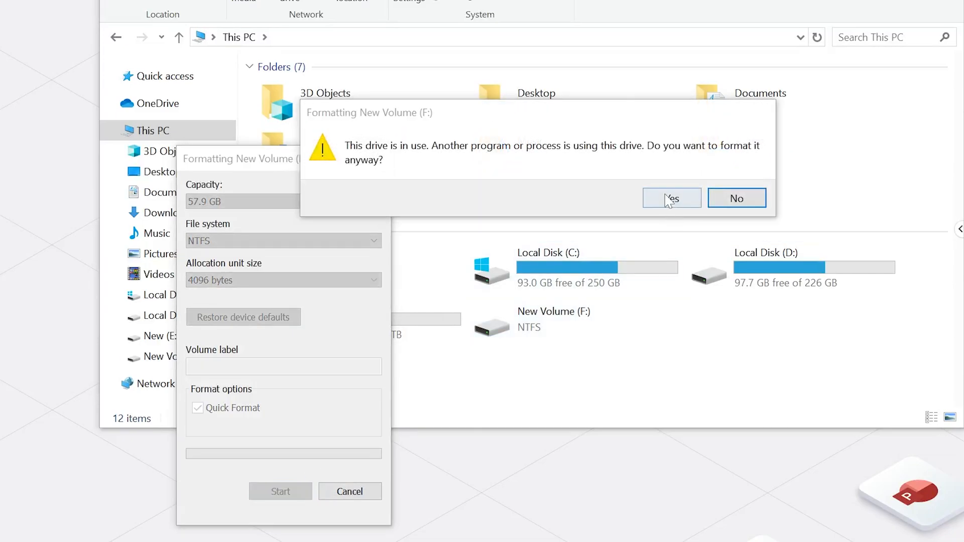
pyautogui.click(671, 198)
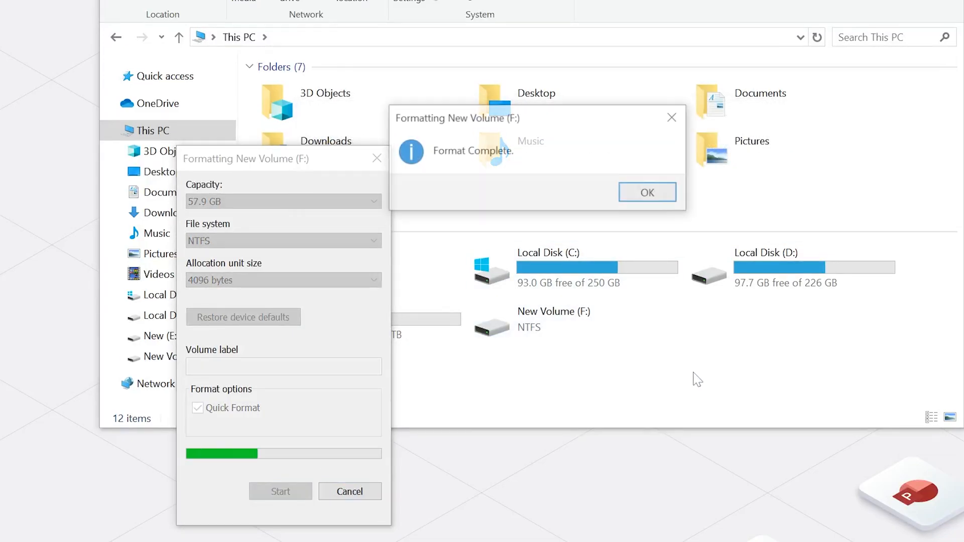
pyautogui.click(646, 192)
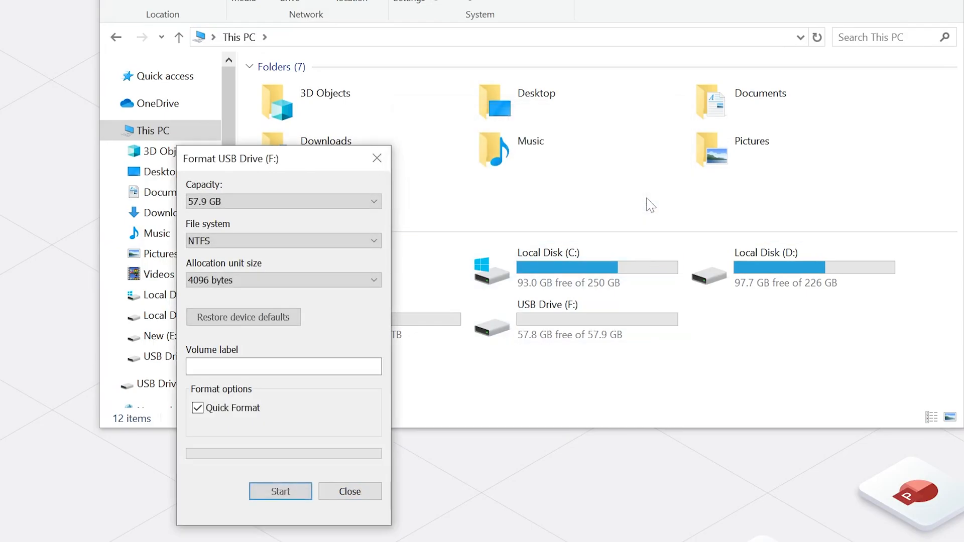
pyautogui.click(350, 491)
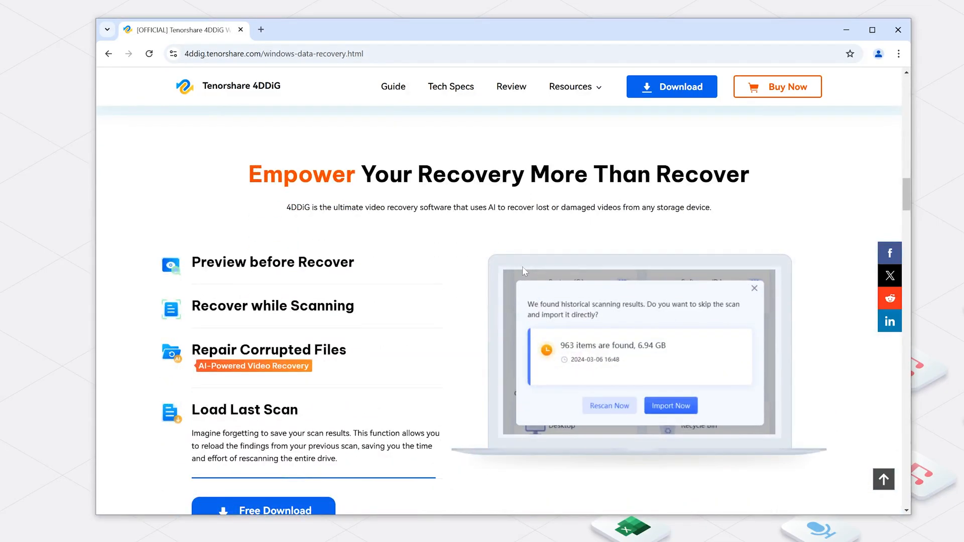
# - Download the free Windows version of 4DDiG from its product page
pyautogui.scroll(-3)
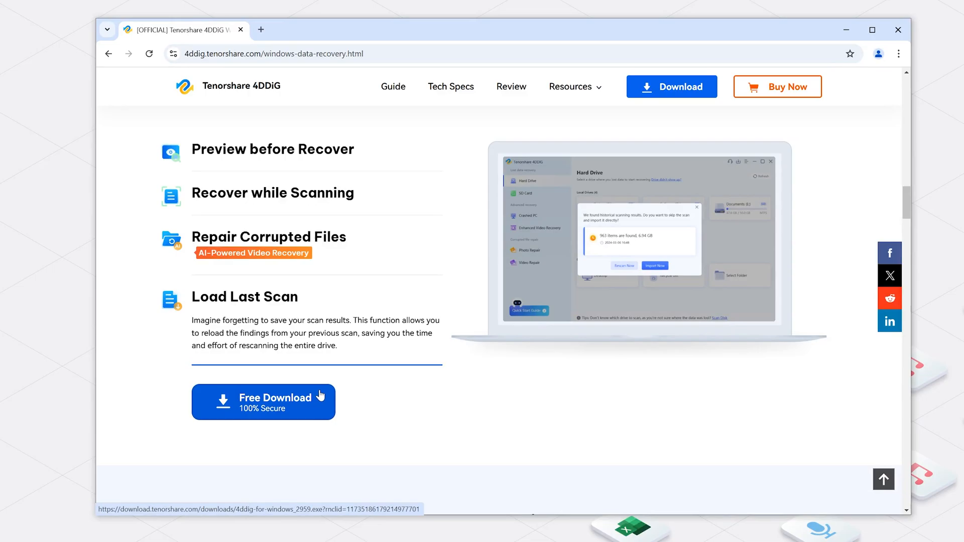
pyautogui.click(262, 402)
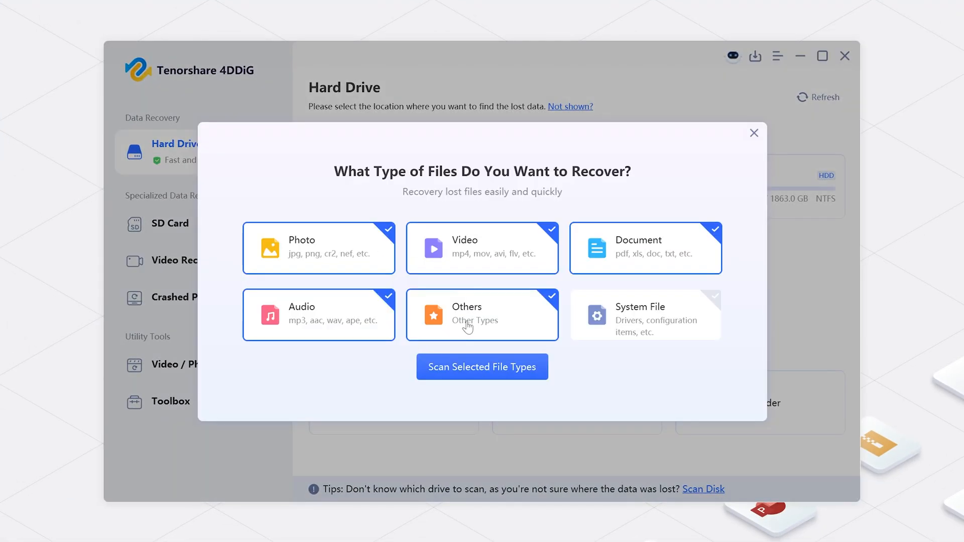
pyautogui.moveTo(454, 317)
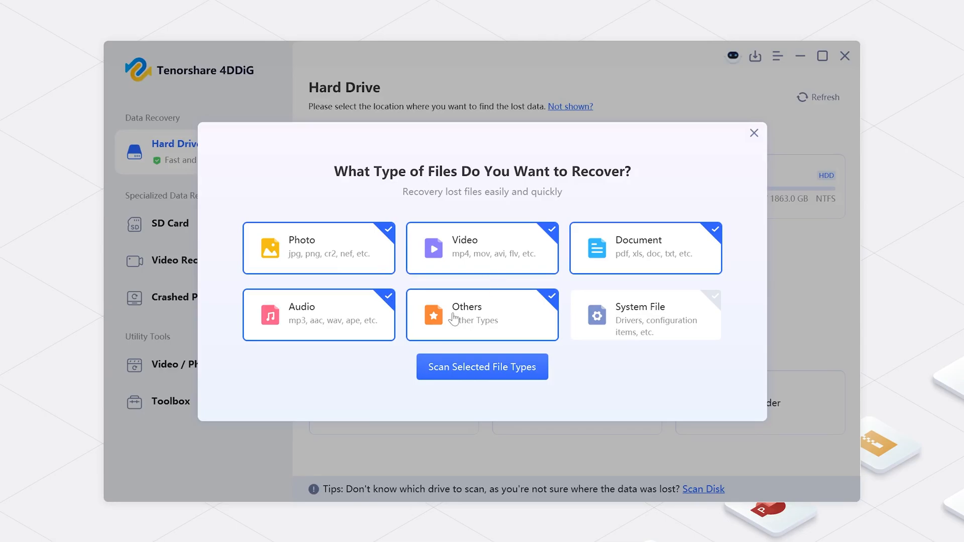
# - Scan H: New Volume for Photo, Video, Document, Audio and Others file types
pyautogui.click(482, 367)
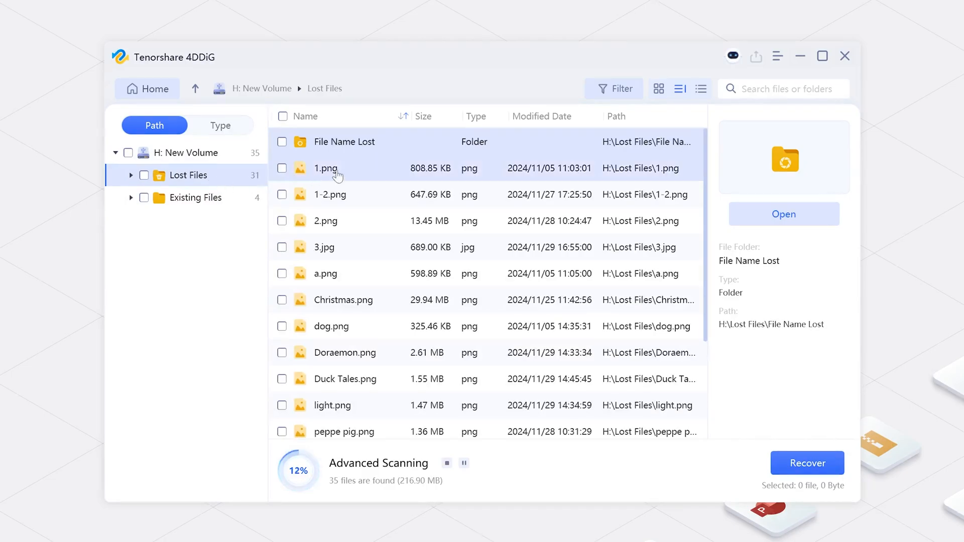
# - Preview 1.png, then recover 1.png, 2.png and 3.jpg to New (E:)
pyautogui.doubleClick(327, 167)
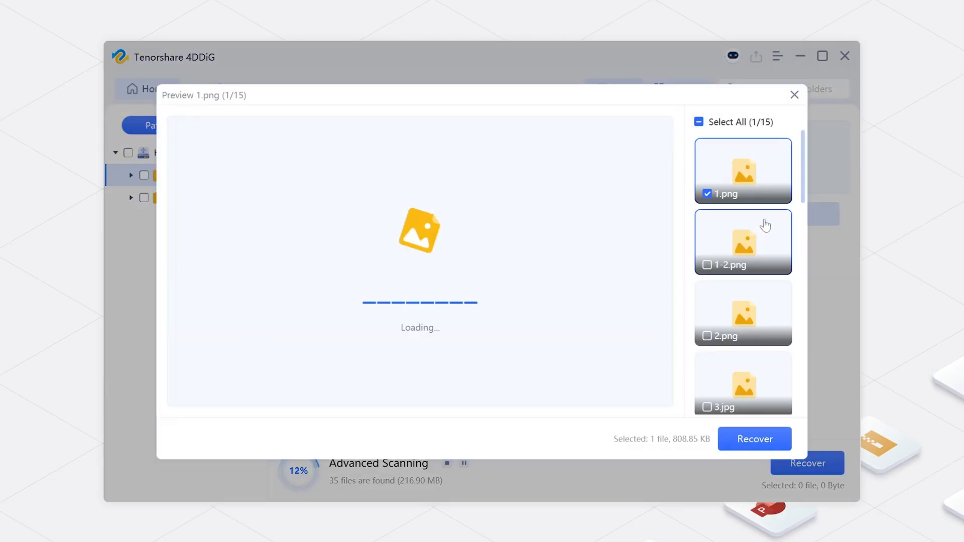
pyautogui.click(794, 94)
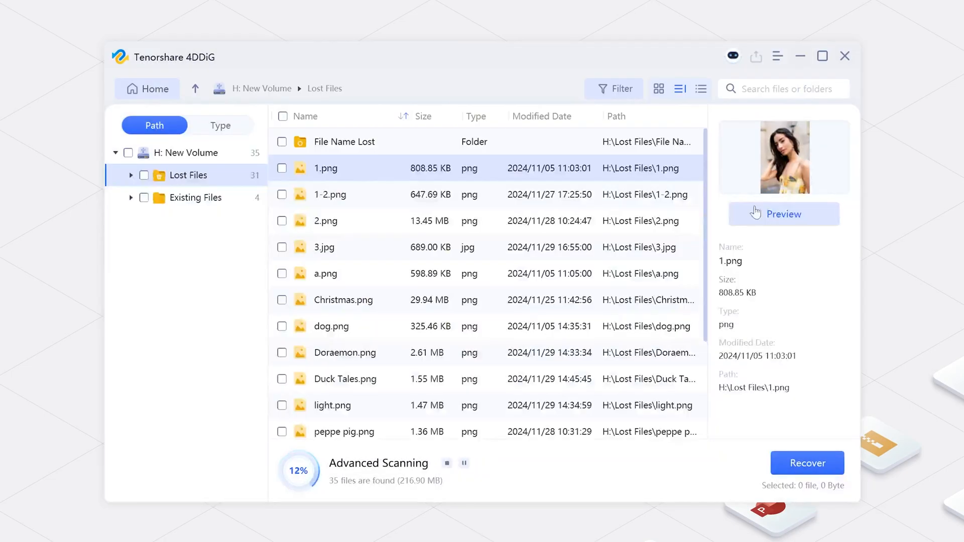
pyautogui.click(282, 221)
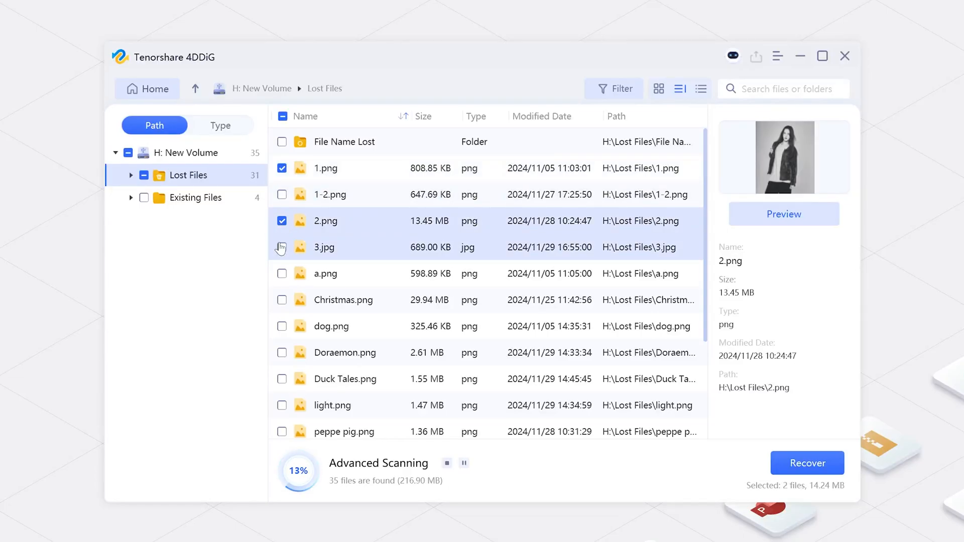
pyautogui.click(807, 463)
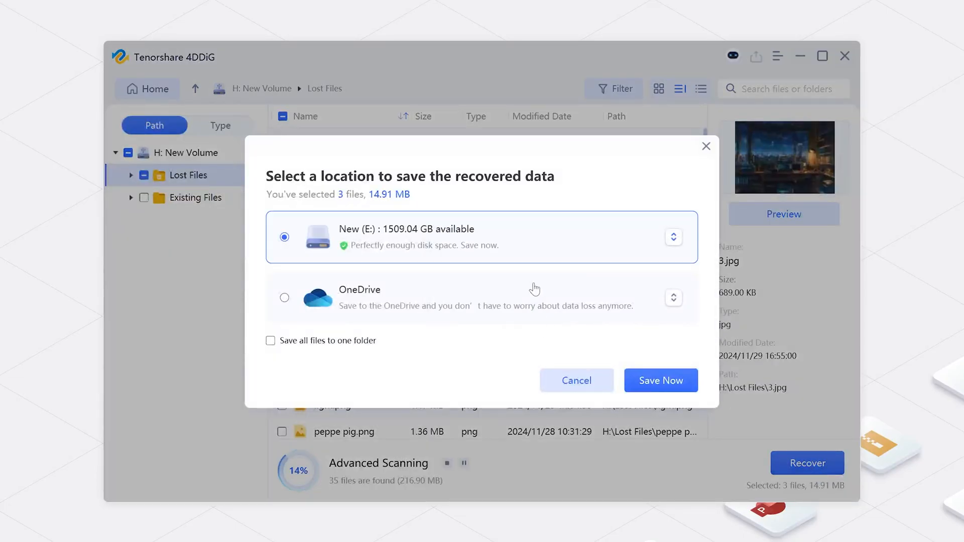
pyautogui.click(576, 381)
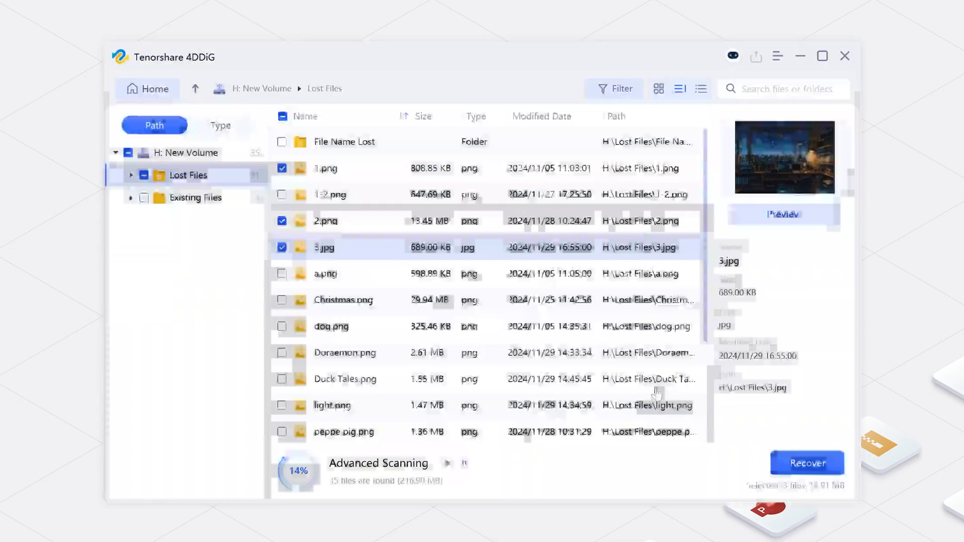
pyautogui.click(806, 463)
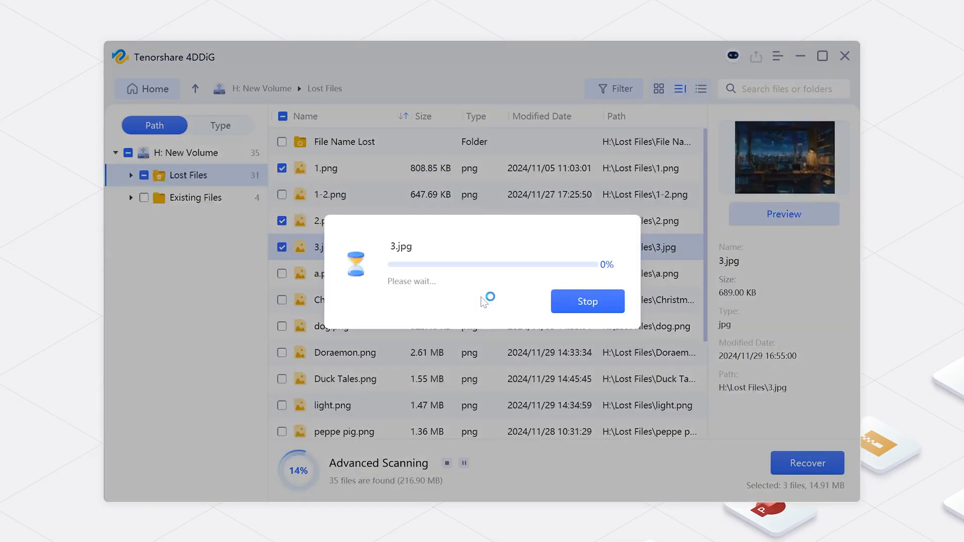